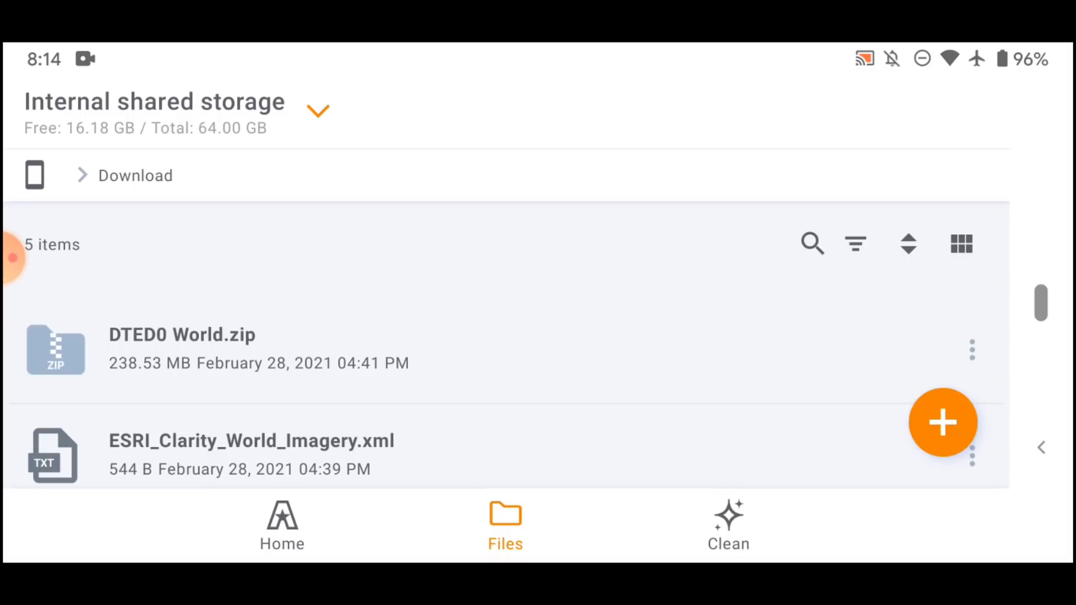
# Scroll through the downloads to locate the atak-civ APK.
pyautogui.scroll(-3)
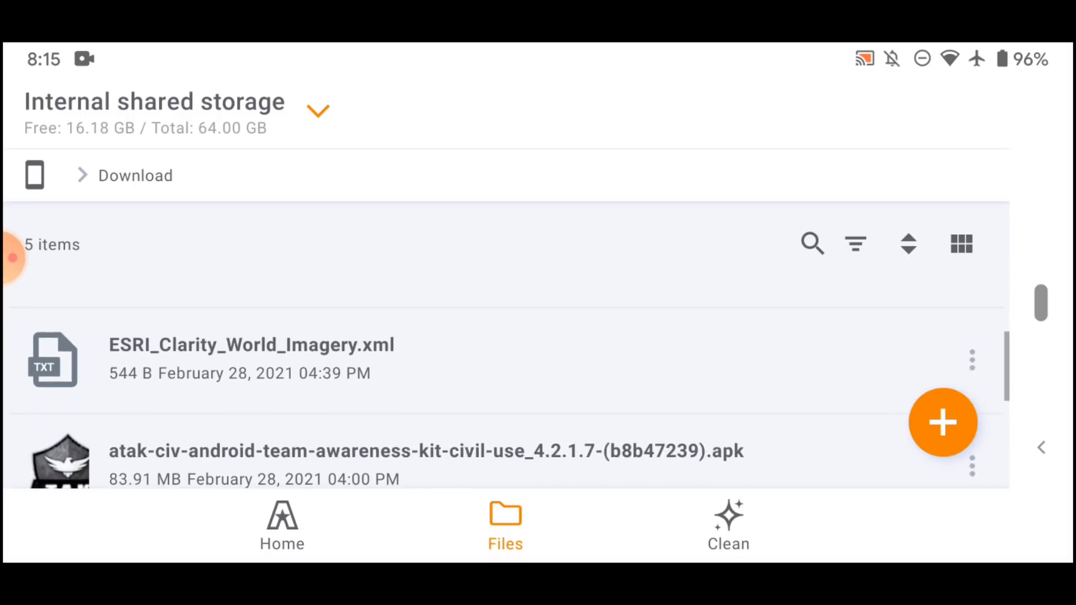
pyautogui.scroll(3)
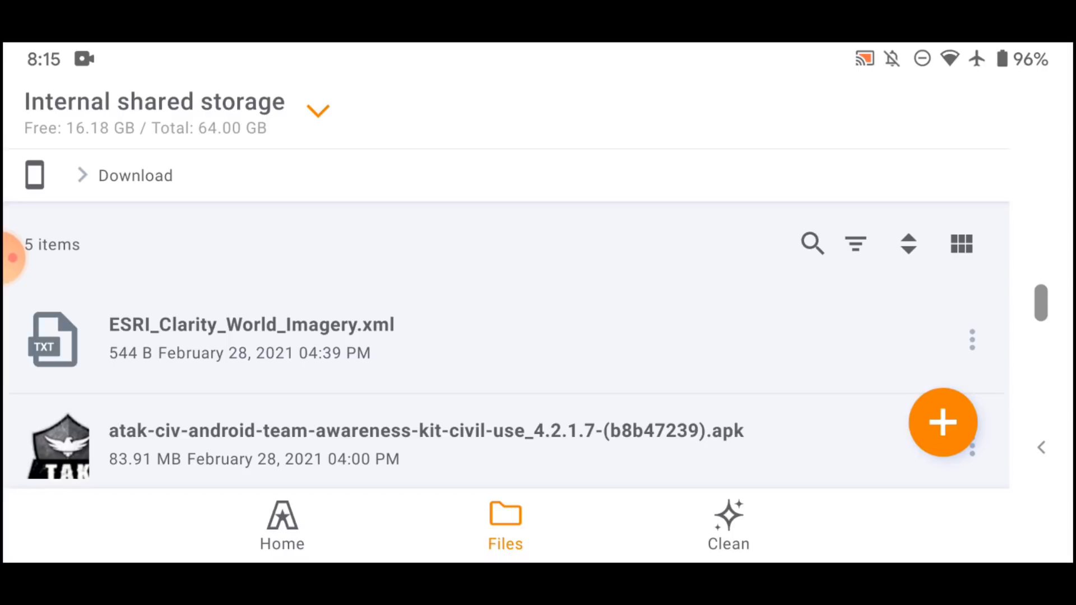
pyautogui.scroll(-3)
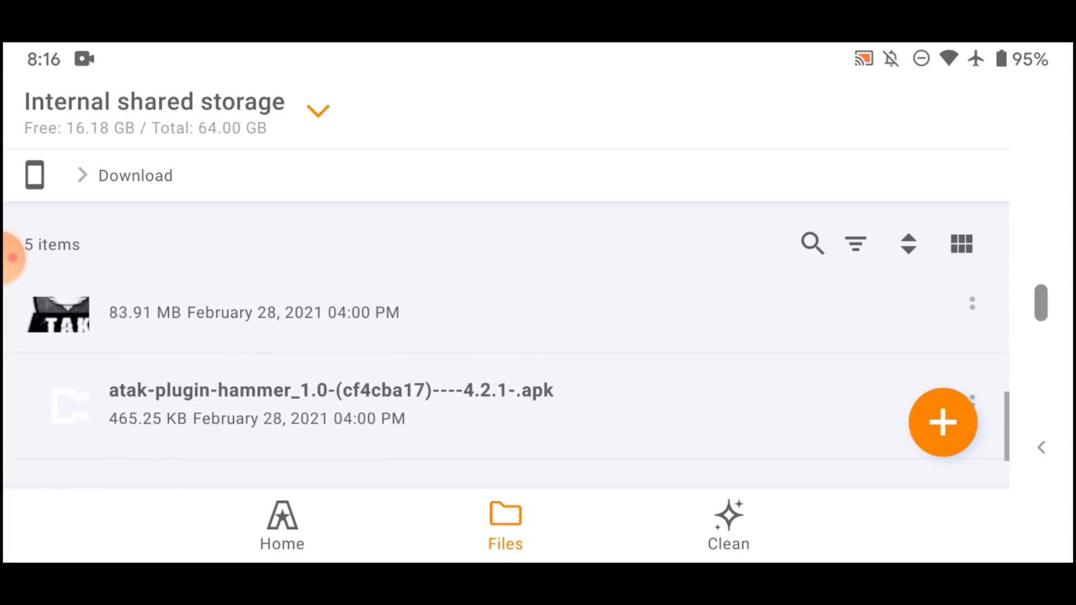
pyautogui.scroll(-3)
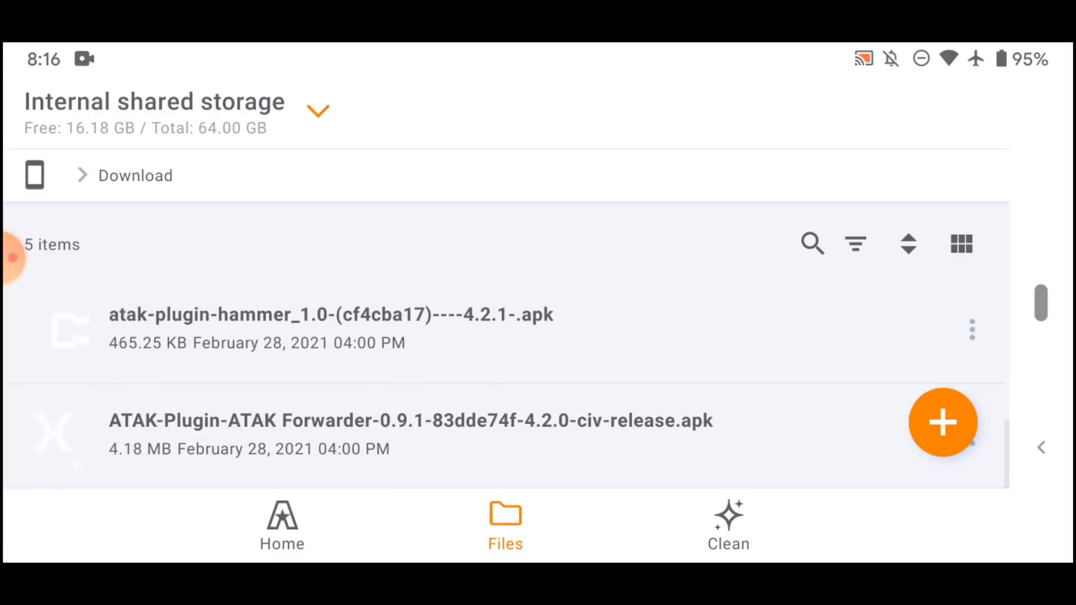
pyautogui.scroll(-3)
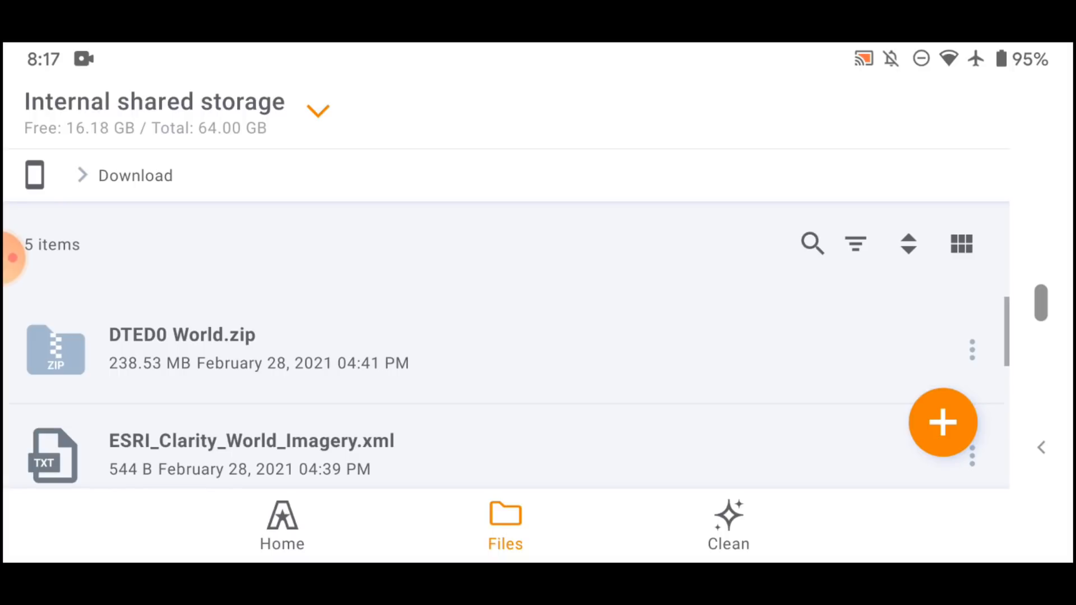
pyautogui.scroll(3)
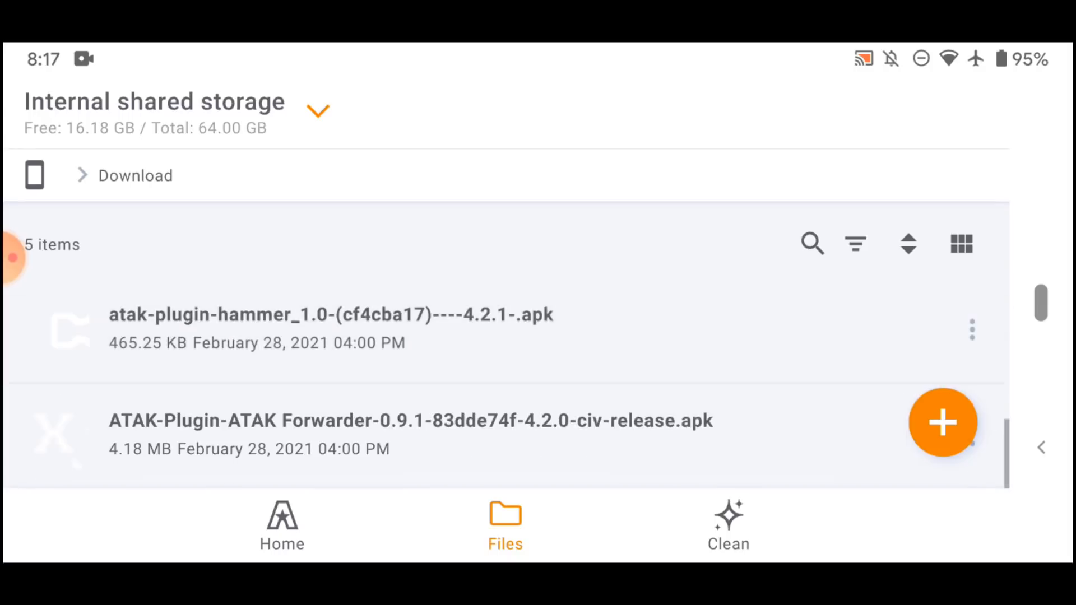
pyautogui.scroll(-3)
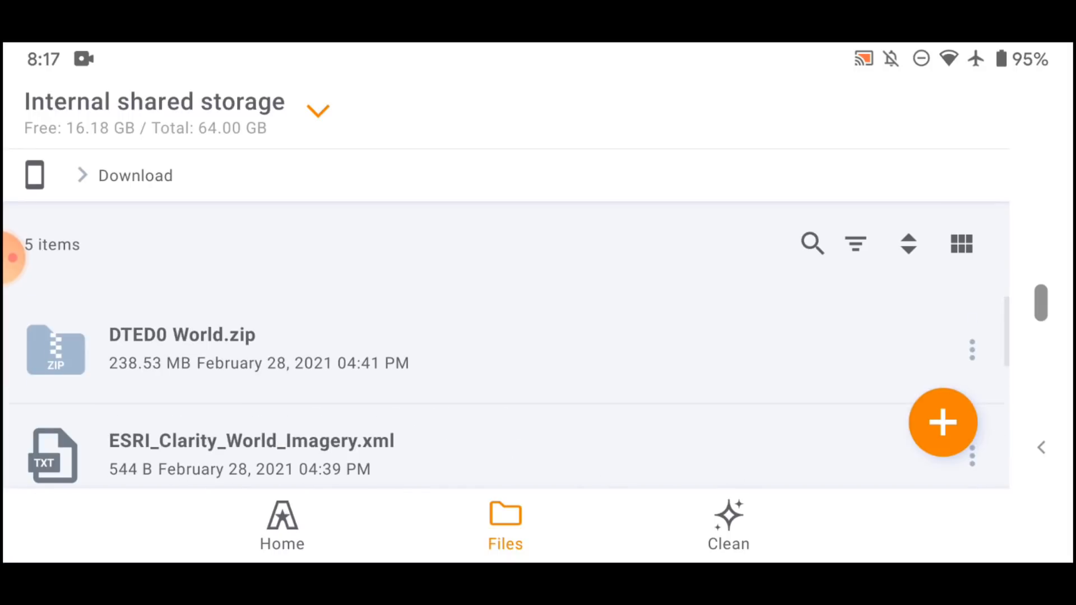
pyautogui.scroll(-3)
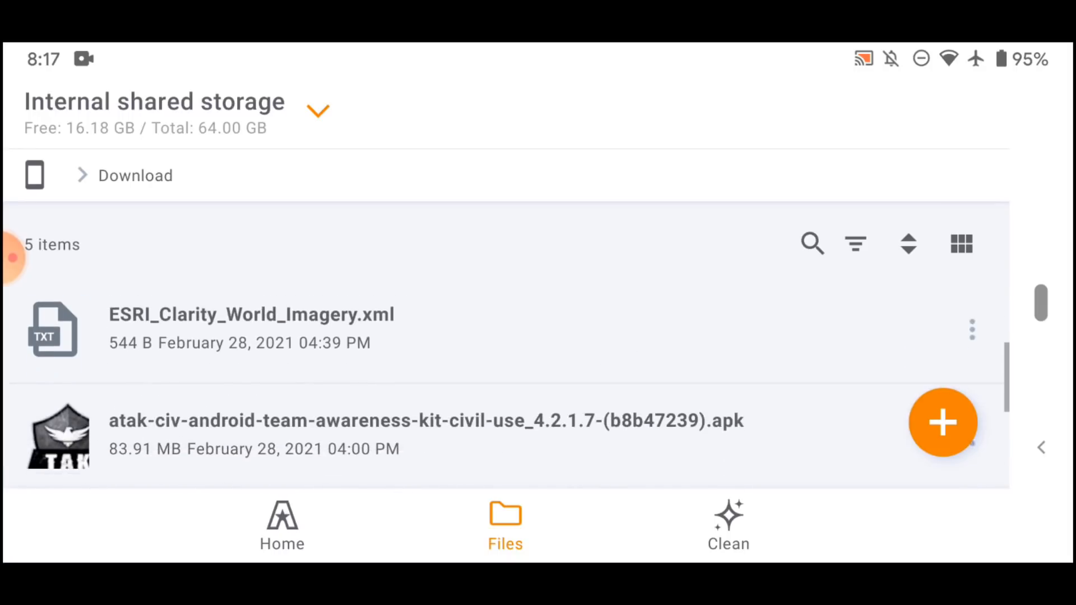
pyautogui.scroll(3)
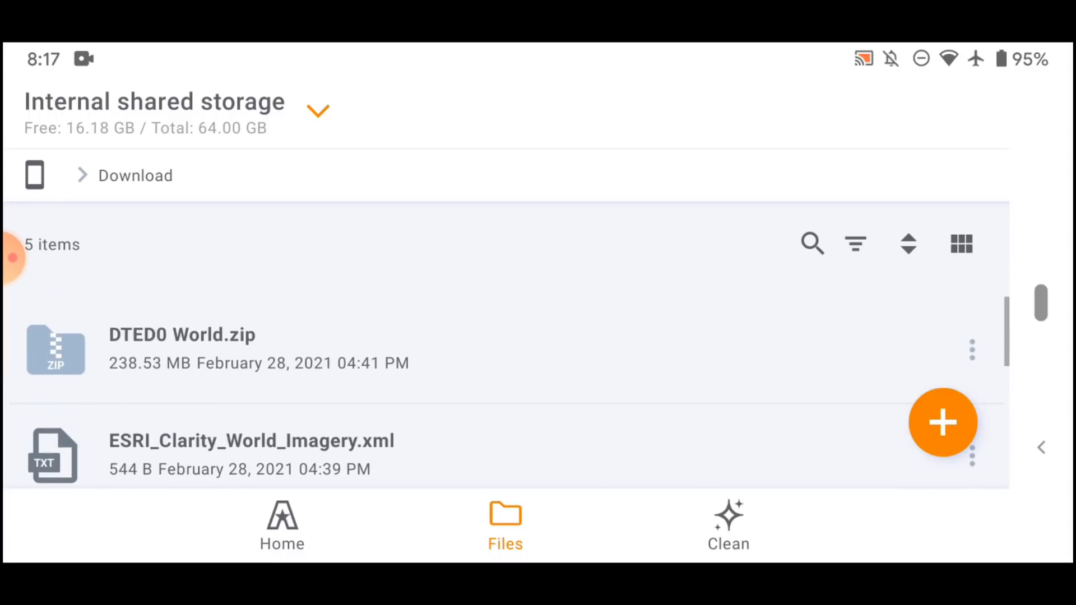
pyautogui.scroll(-3)
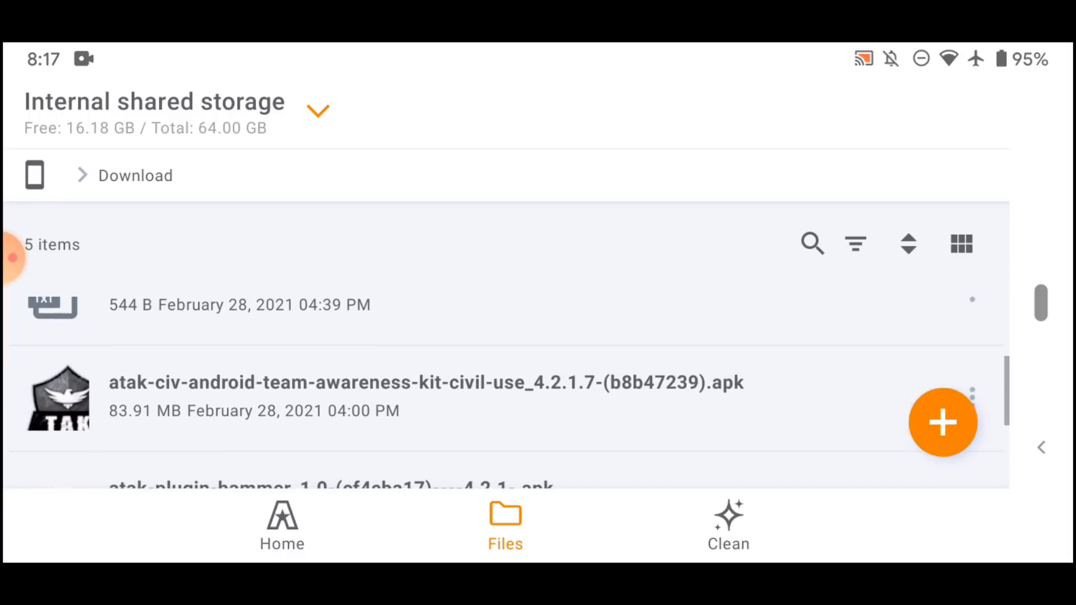
# Install ATAK 4.2.1.7 and launch it to its EULA prompt.
pyautogui.click(425, 382)
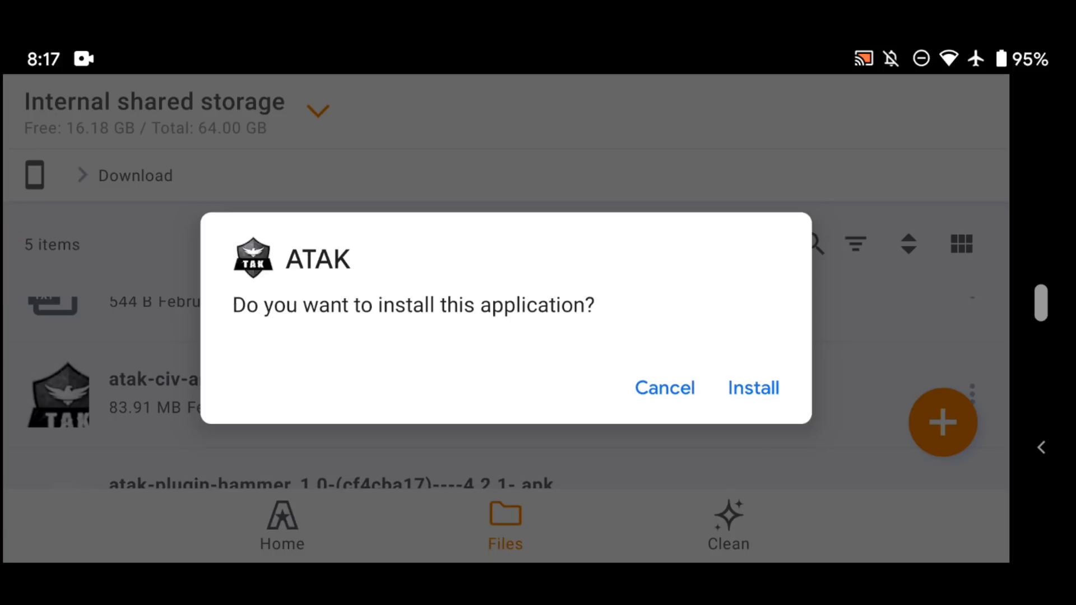
pyautogui.click(753, 388)
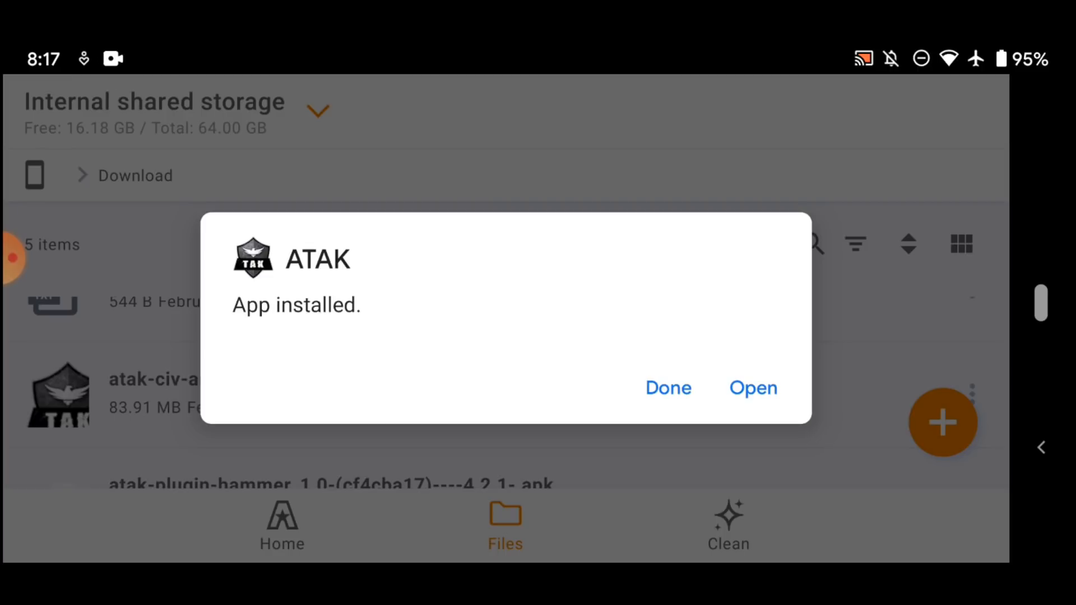
pyautogui.click(752, 388)
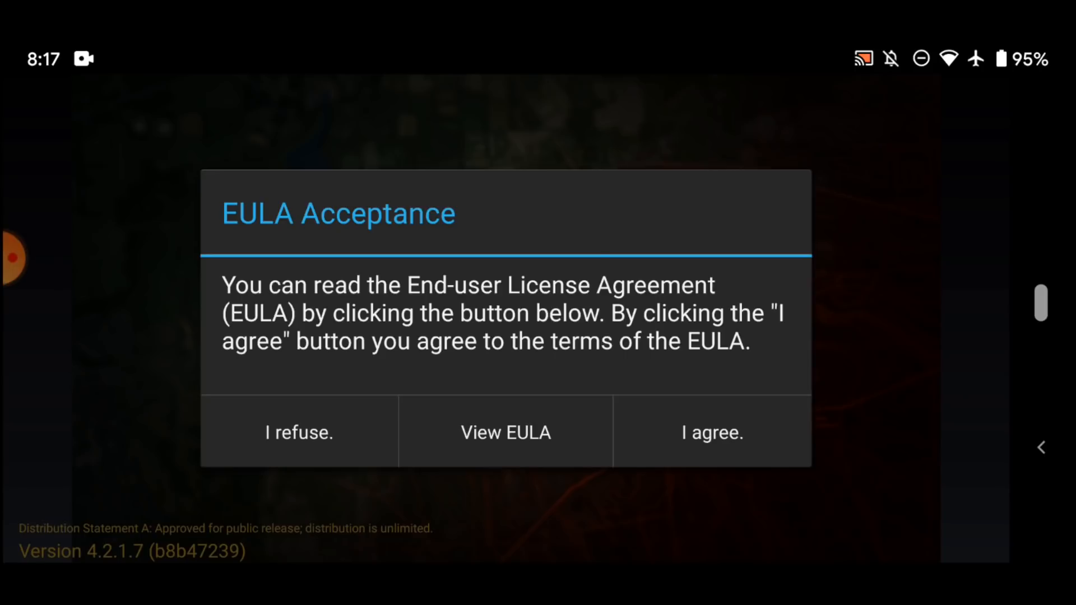
# Agree to the ATAK-CIV EULA to reach the background location notice.
pyautogui.click(711, 434)
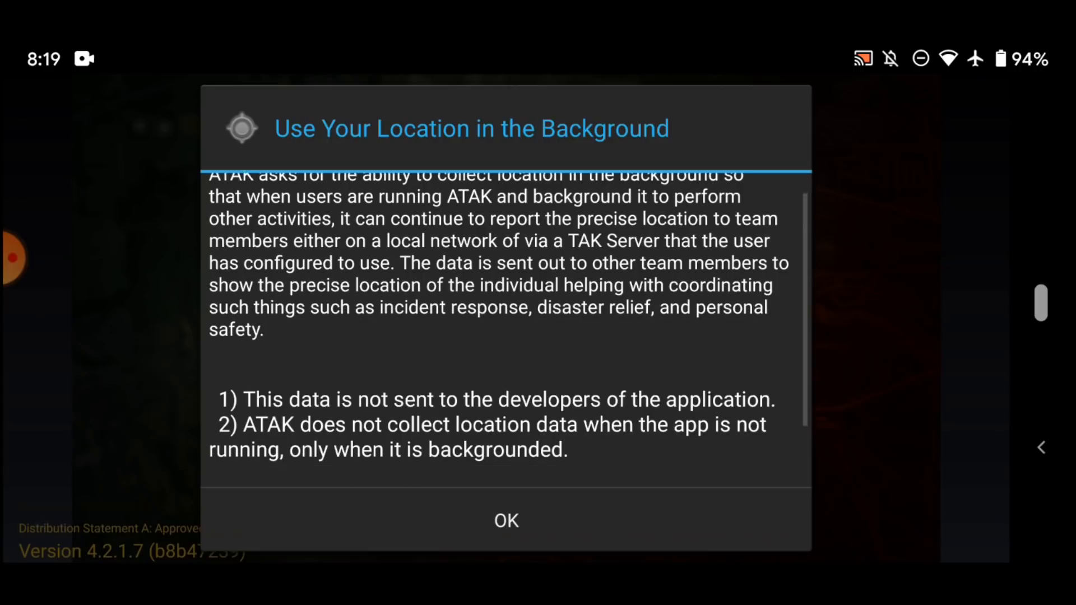
# Read the background location notice to the end and acknowledge it with OK.
pyautogui.scroll(-3)
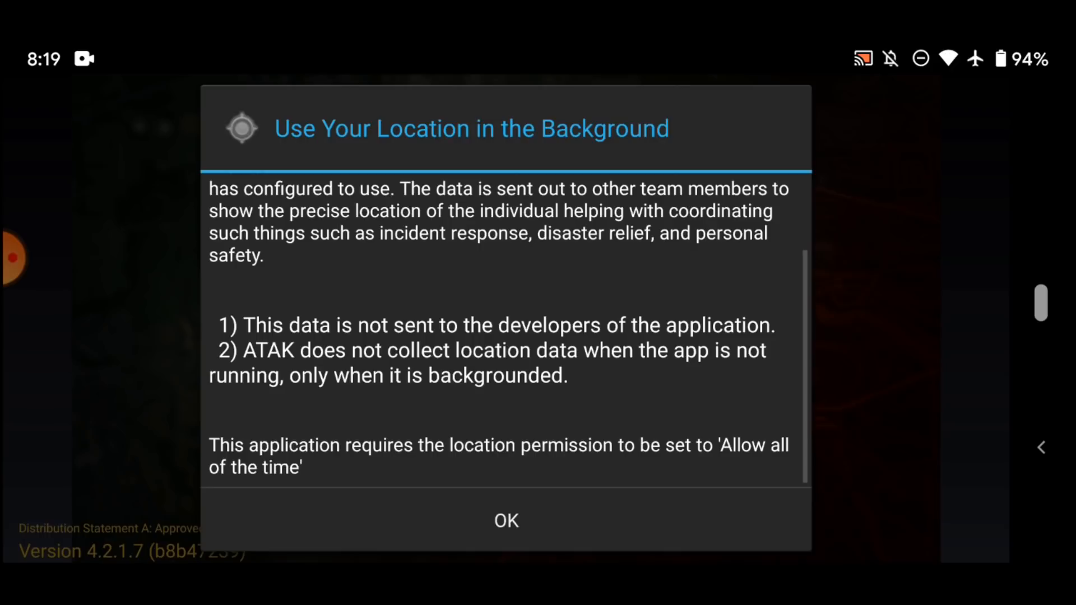
pyautogui.click(505, 521)
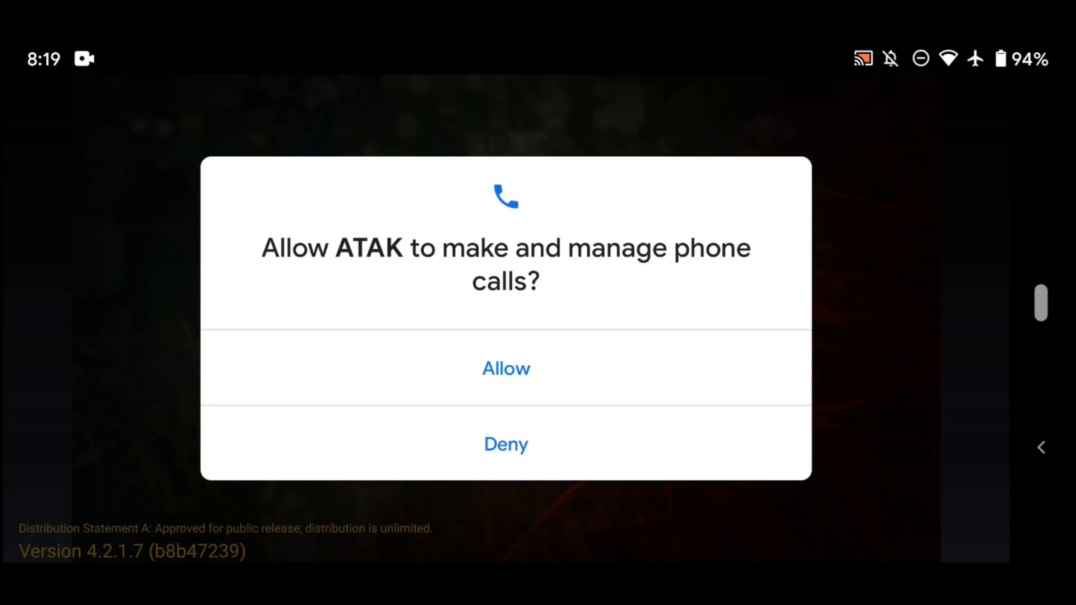
# Allow ATAK to manage phone calls, use the camera, access files and record audio.
pyautogui.click(505, 368)
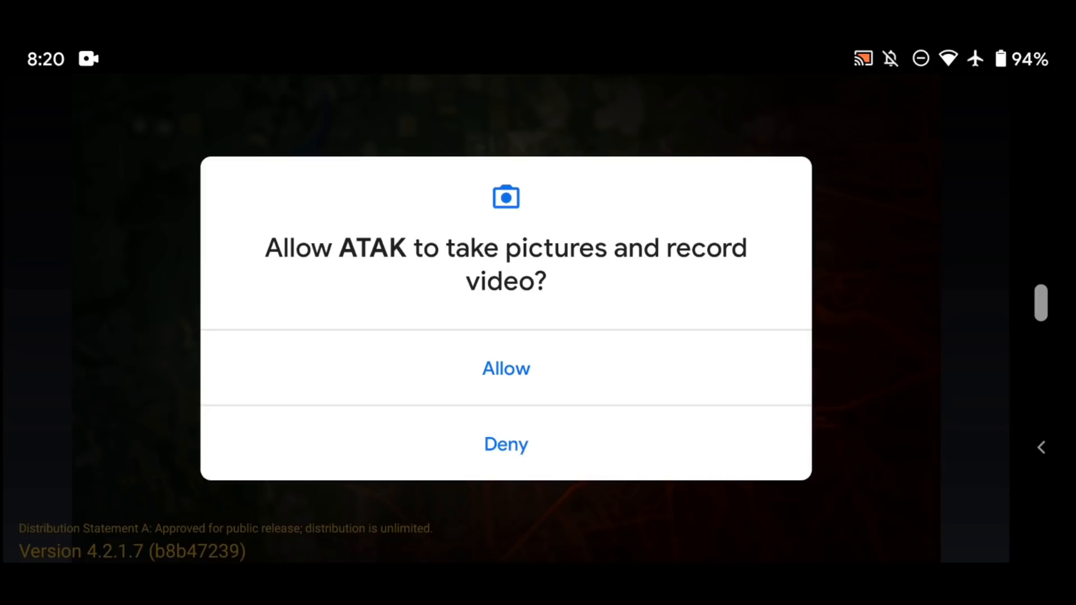
pyautogui.click(505, 368)
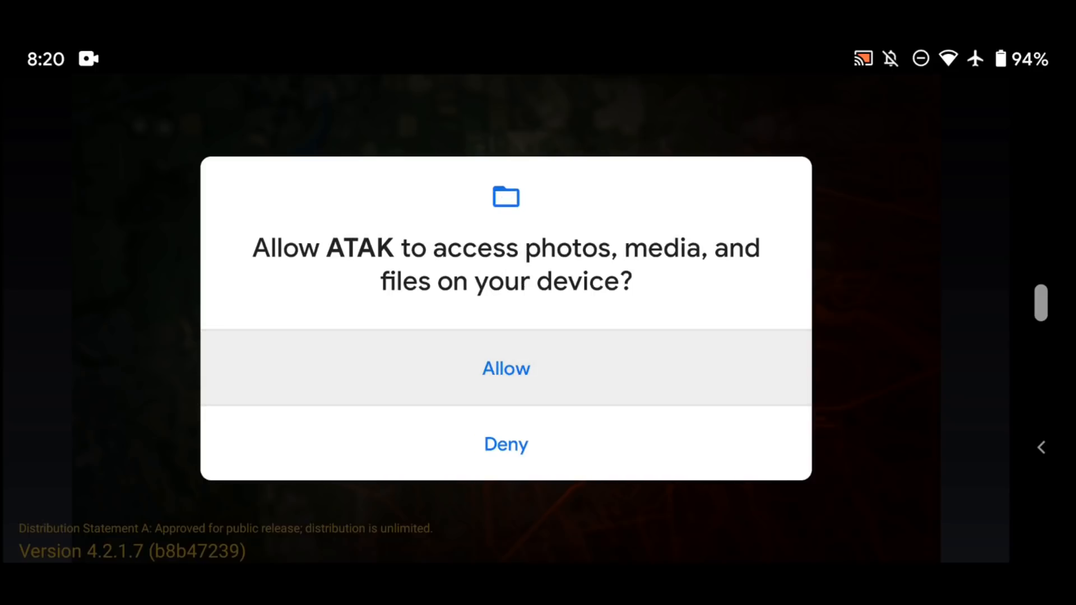
pyautogui.click(506, 368)
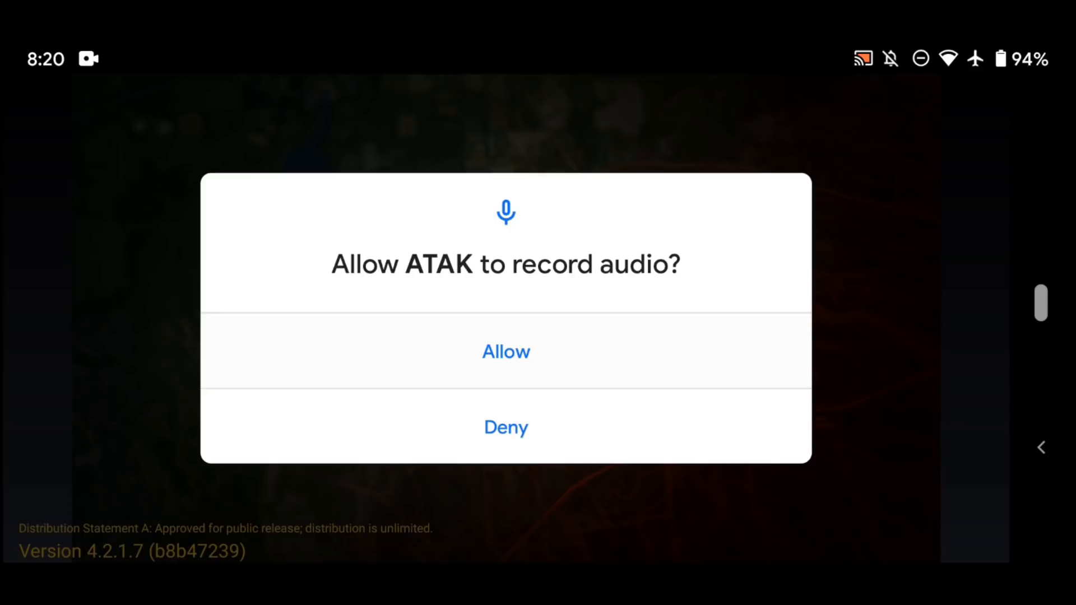
pyautogui.click(506, 352)
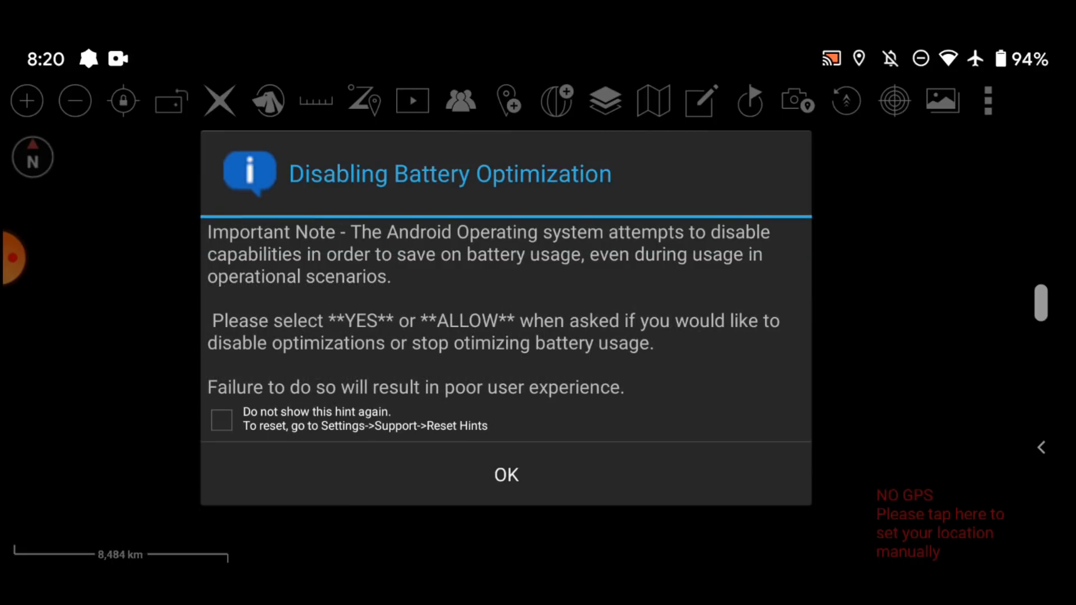
# Dismiss the battery optimization note and let ATAK always run in the background.
pyautogui.click(506, 474)
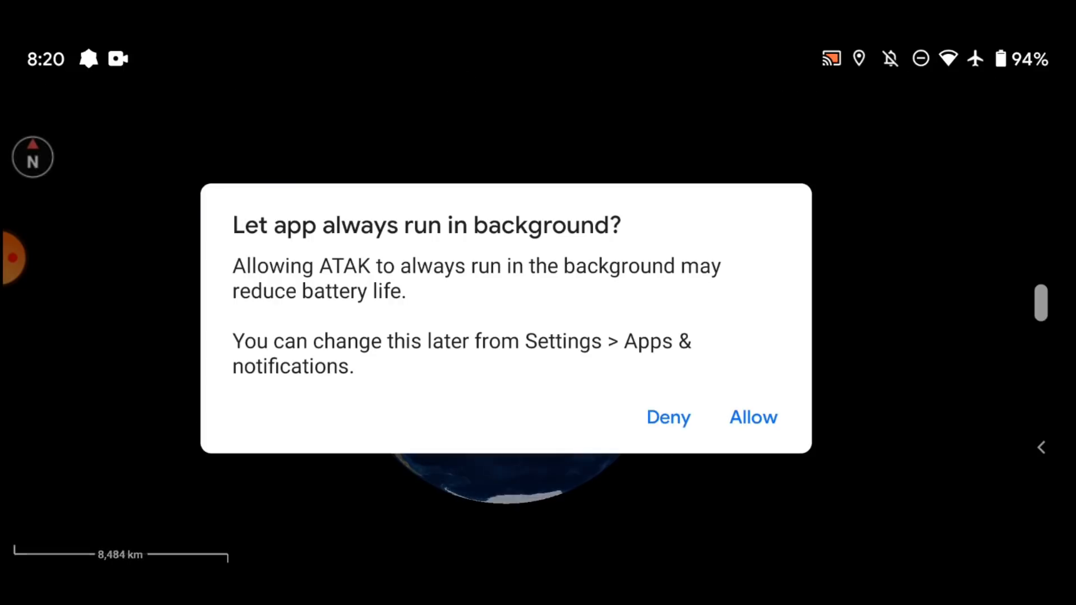
pyautogui.click(753, 417)
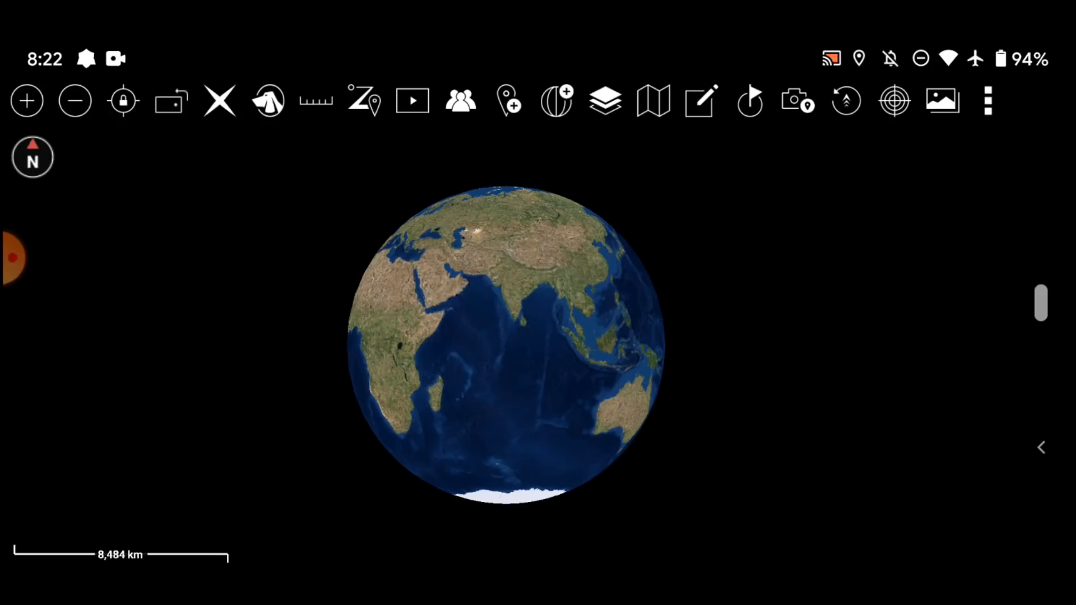
pyautogui.click(987, 100)
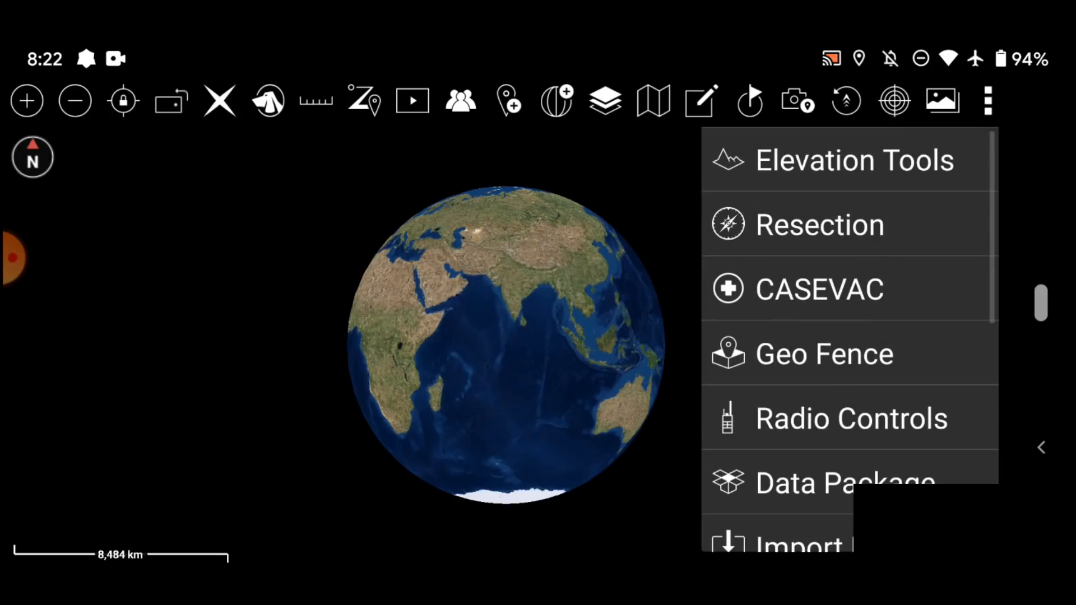
# Import ESRI_Clarity_World_Imagery.xml from Download through Import Manager's Local SD option.
pyautogui.scroll(-3)
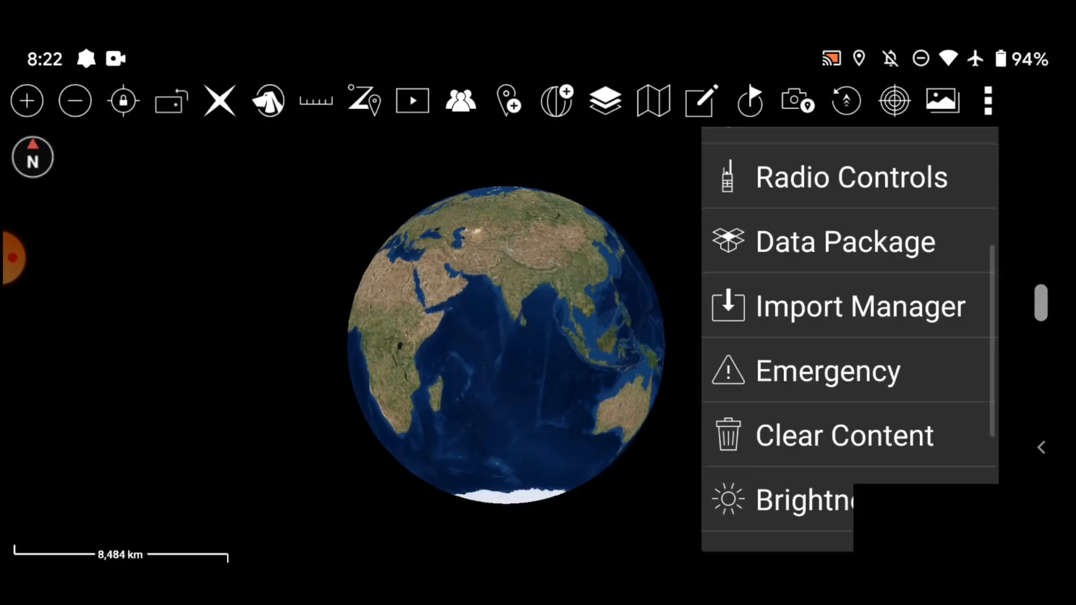
pyautogui.click(860, 306)
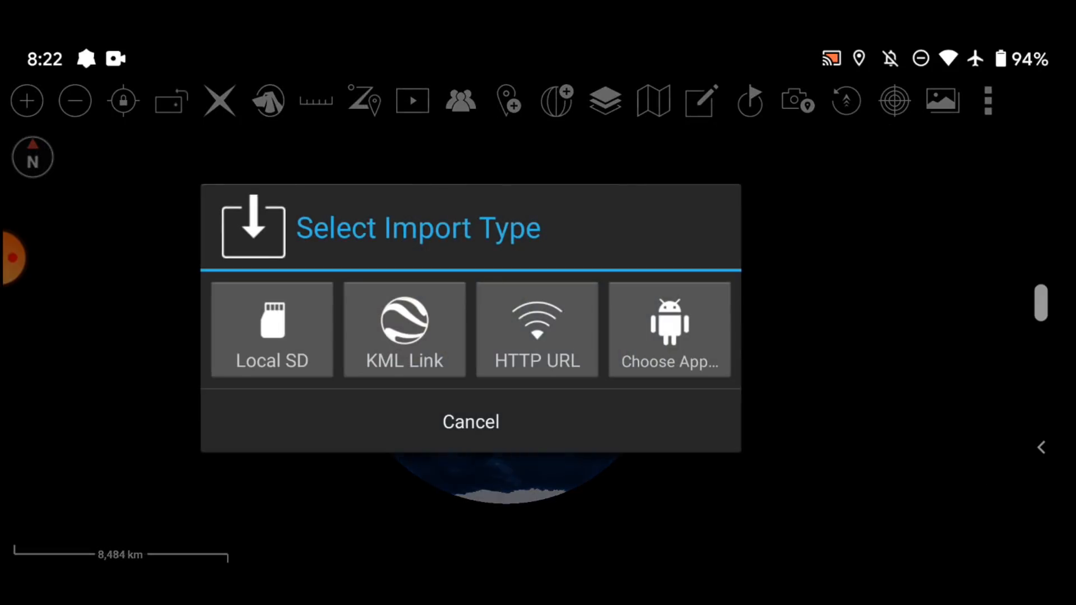
pyautogui.click(270, 330)
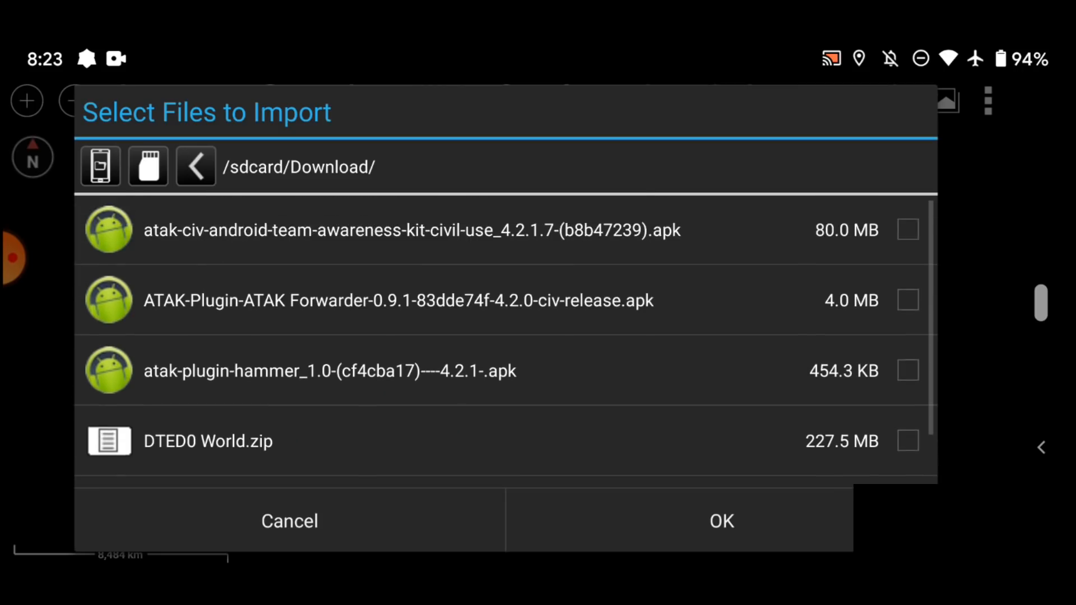
pyautogui.scroll(-3)
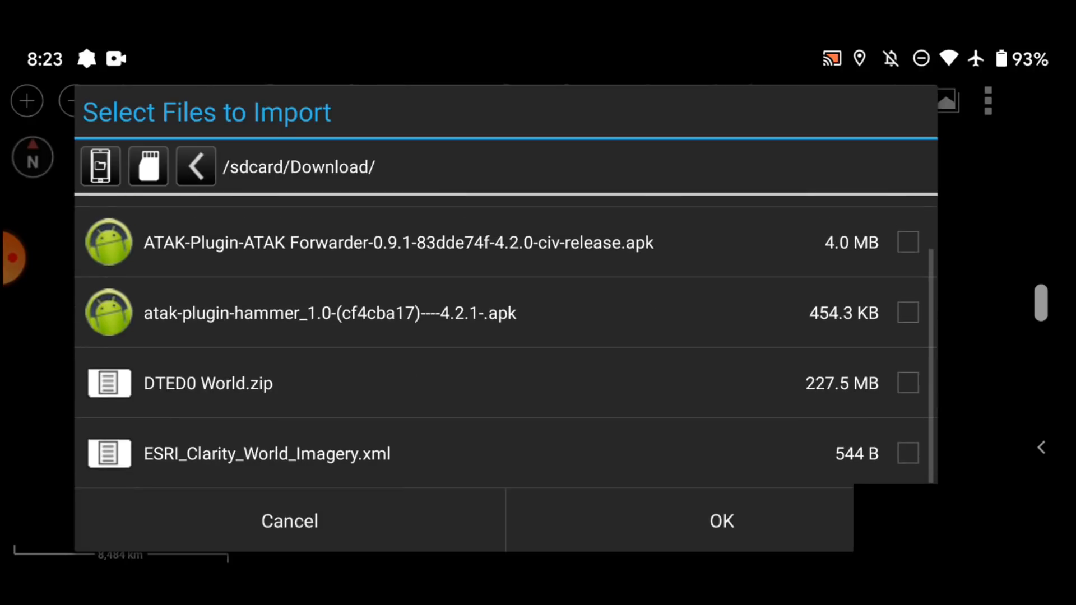
pyautogui.click(908, 453)
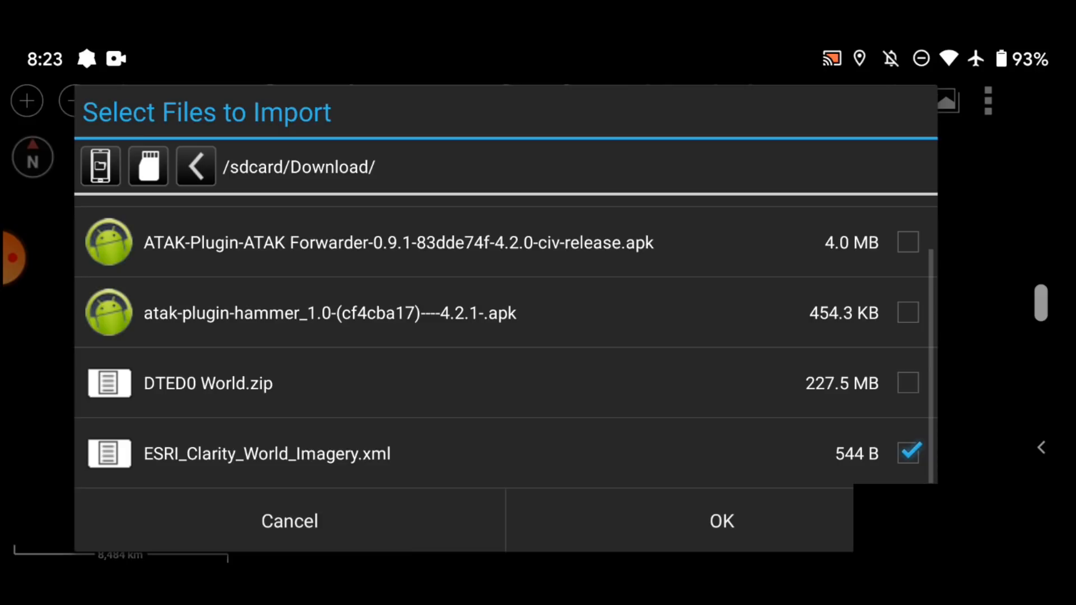
pyautogui.click(721, 520)
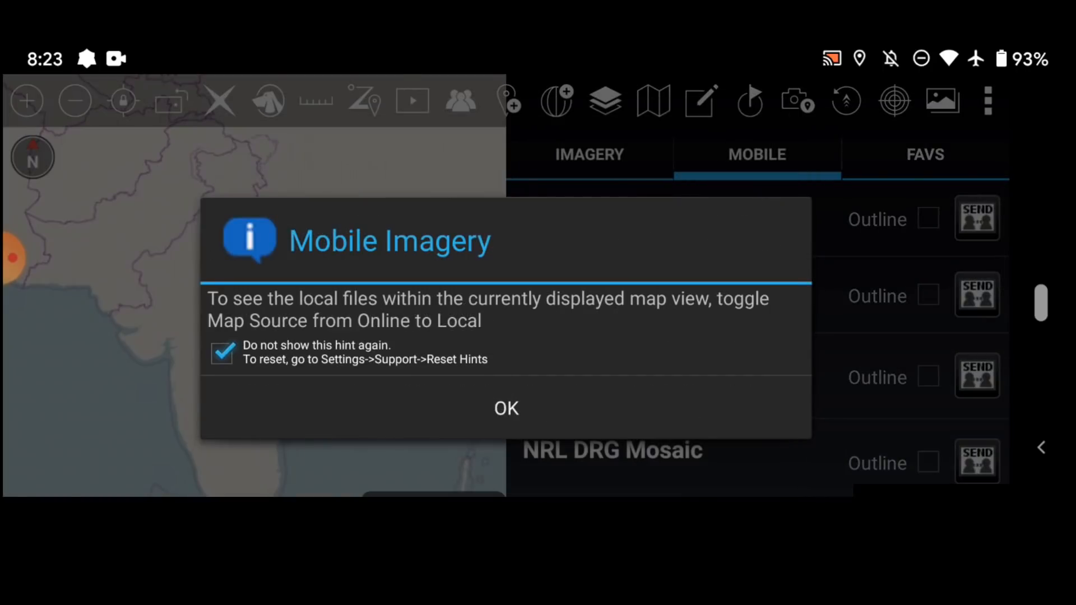
pyautogui.click(505, 408)
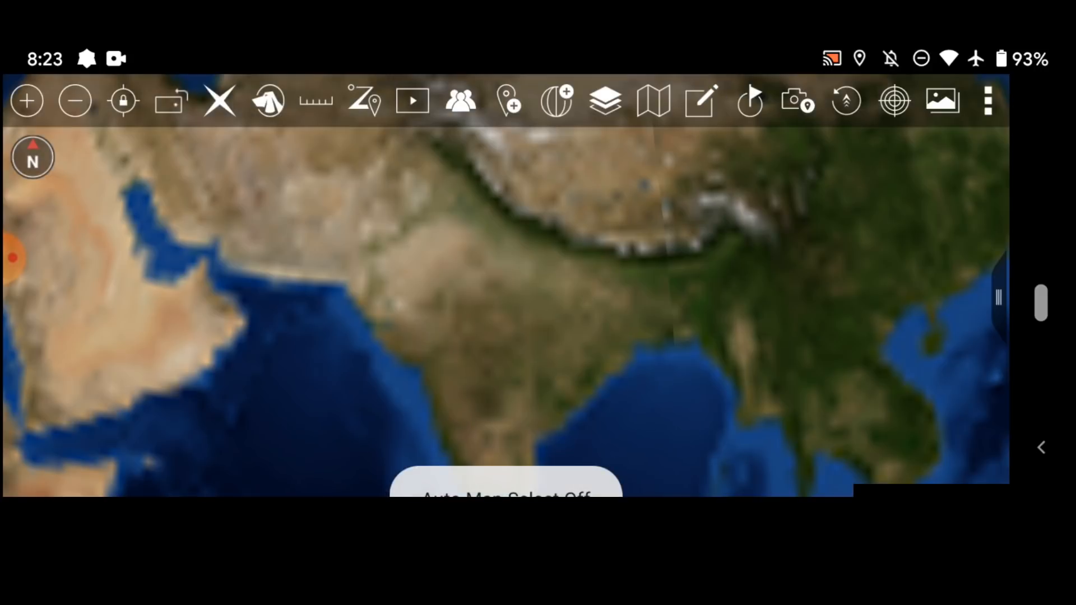
# Pick ESRI Clarity World Imagery as the mobile map source and zoom in and out over India.
pyautogui.click(604, 101)
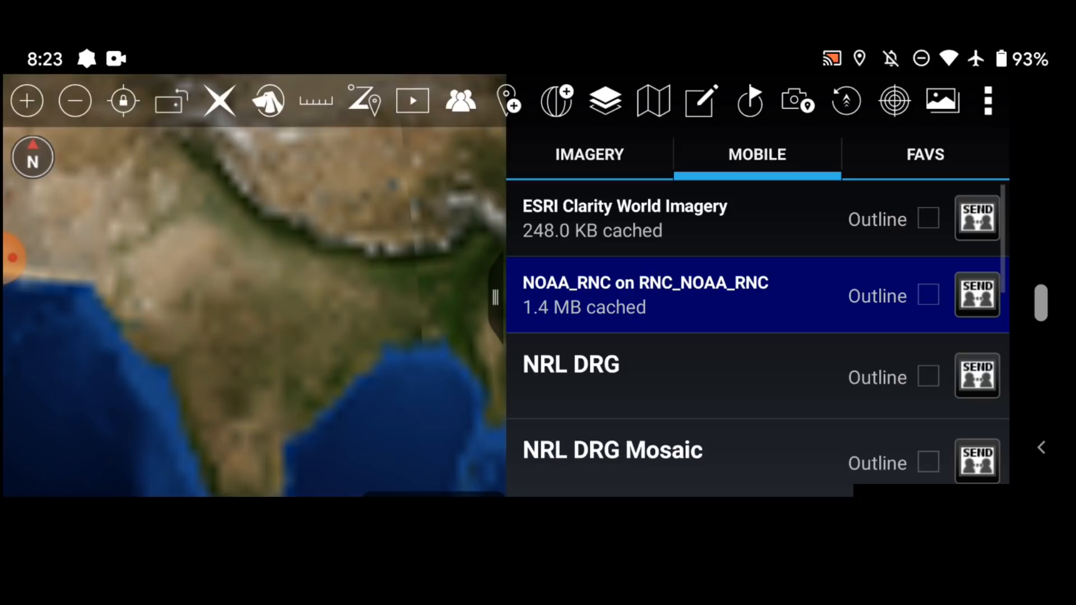
pyautogui.click(625, 218)
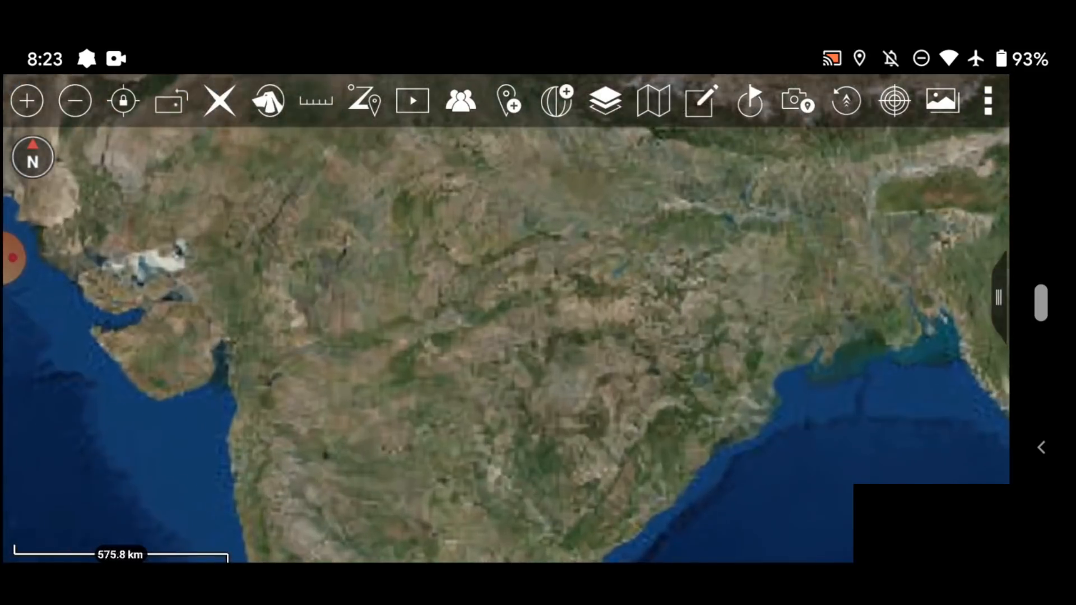
pyautogui.click(27, 101)
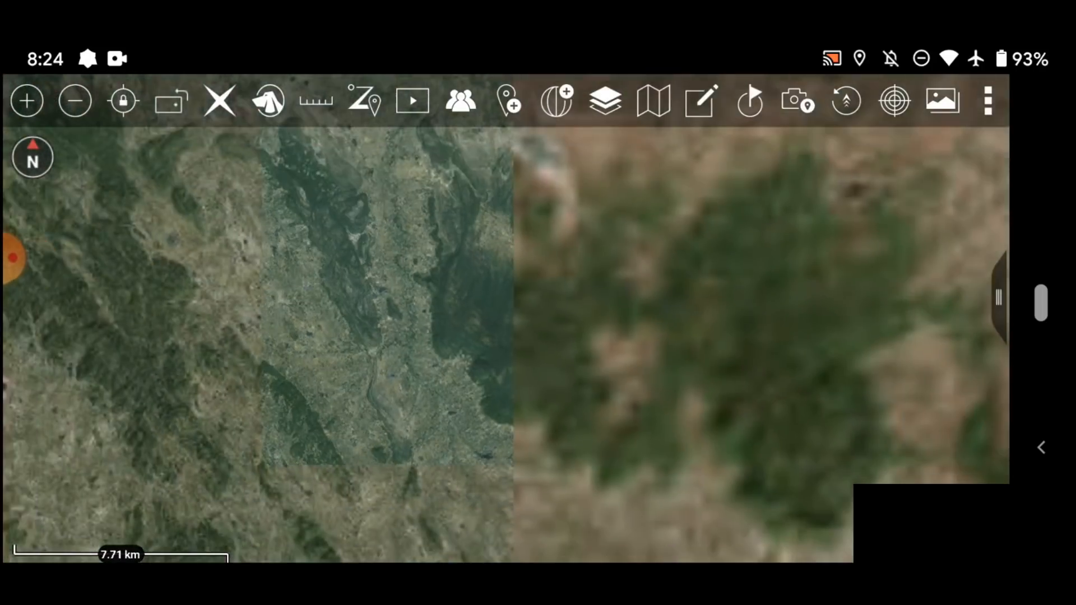
pyautogui.click(74, 101)
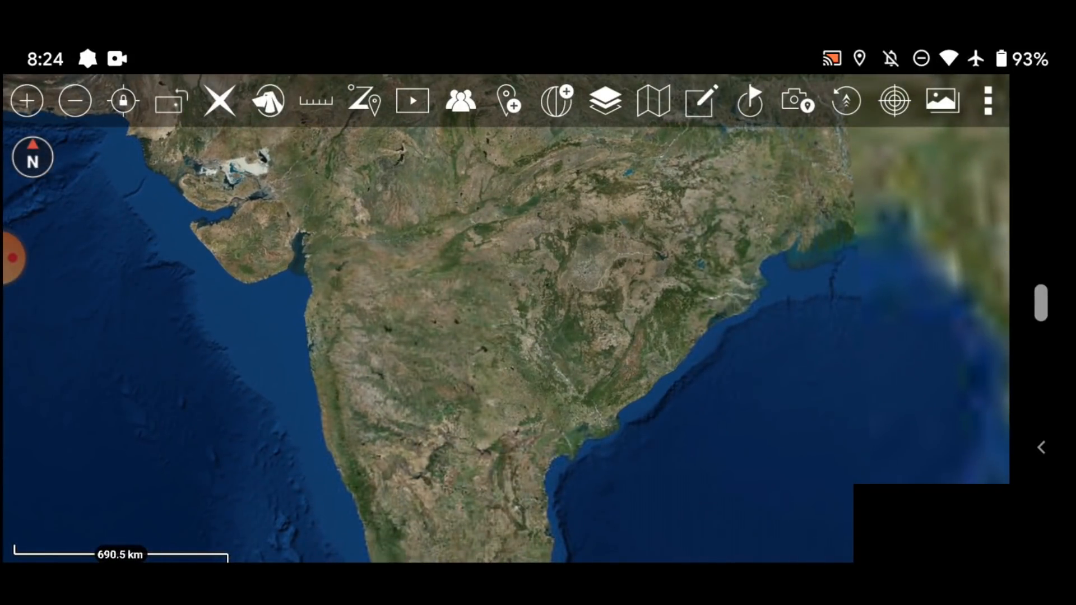
pyautogui.click(605, 101)
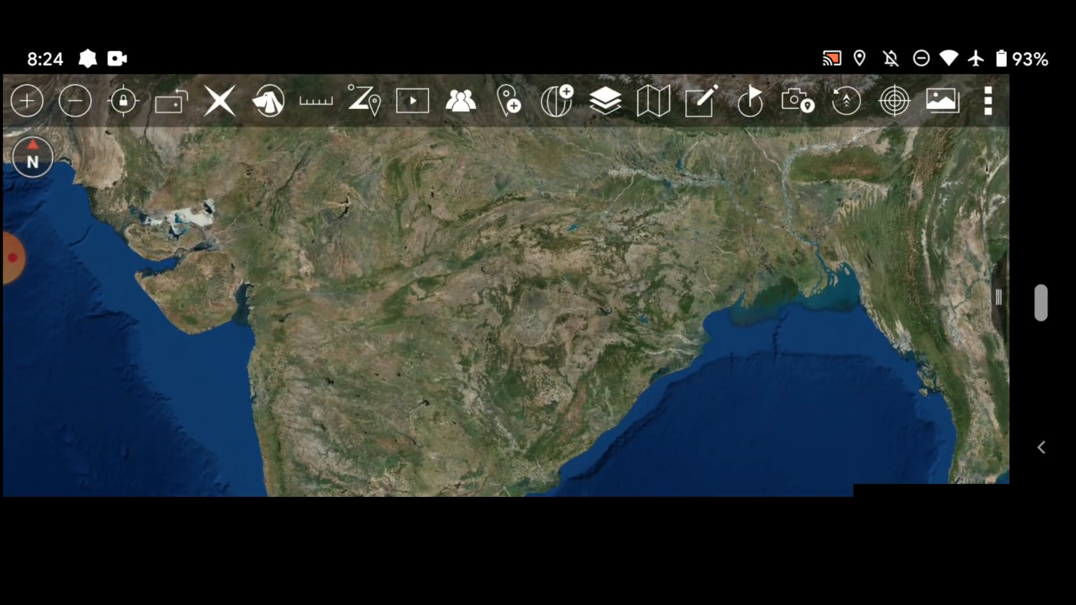
# Browse the Download folder's files in Import Manager's Local SD import.
pyautogui.click(988, 100)
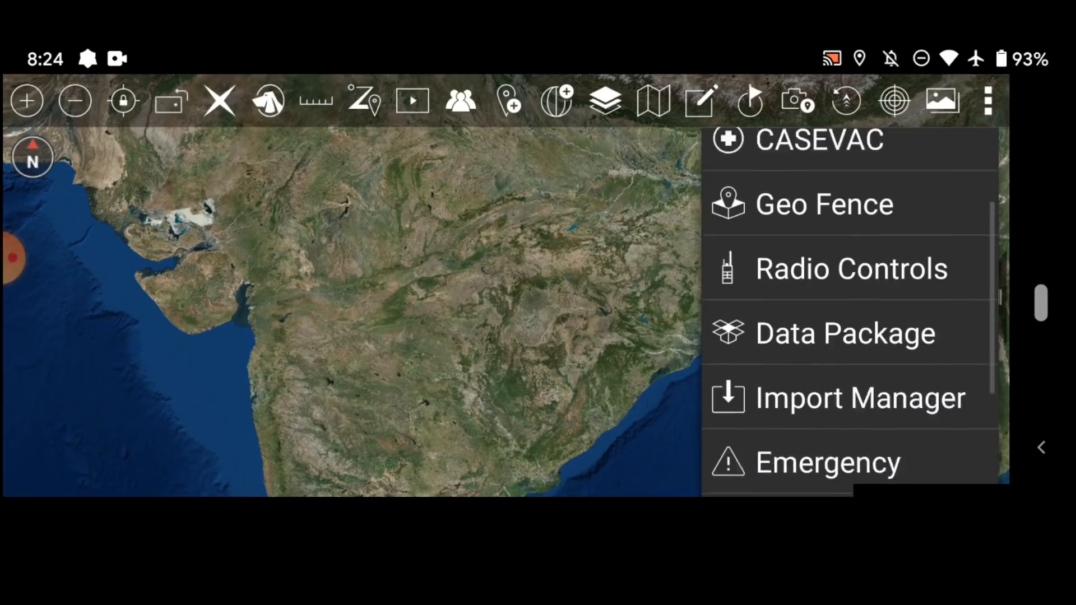
pyautogui.click(859, 397)
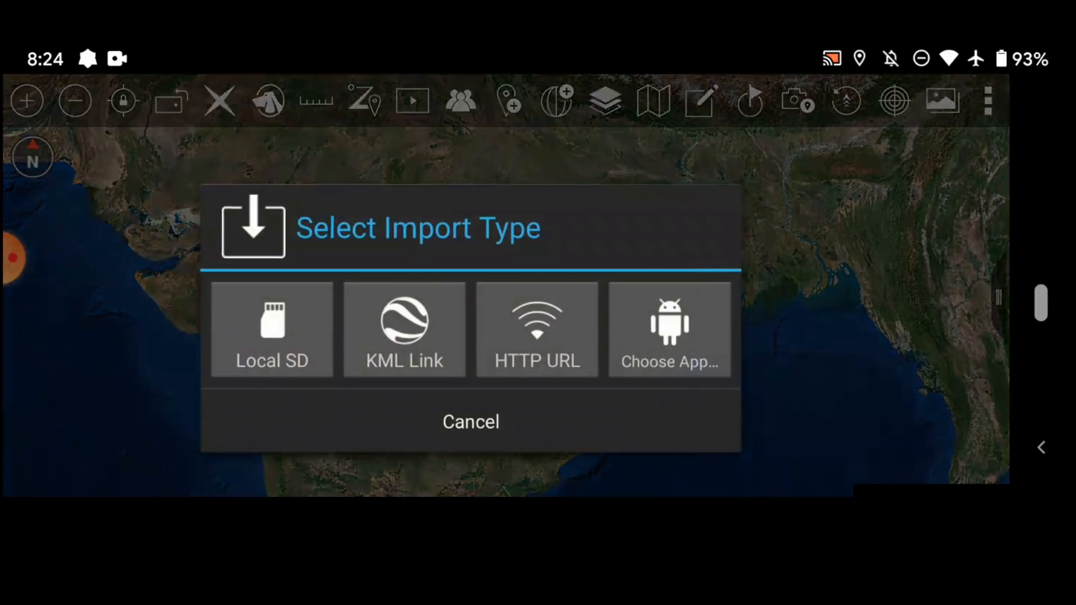
pyautogui.click(270, 329)
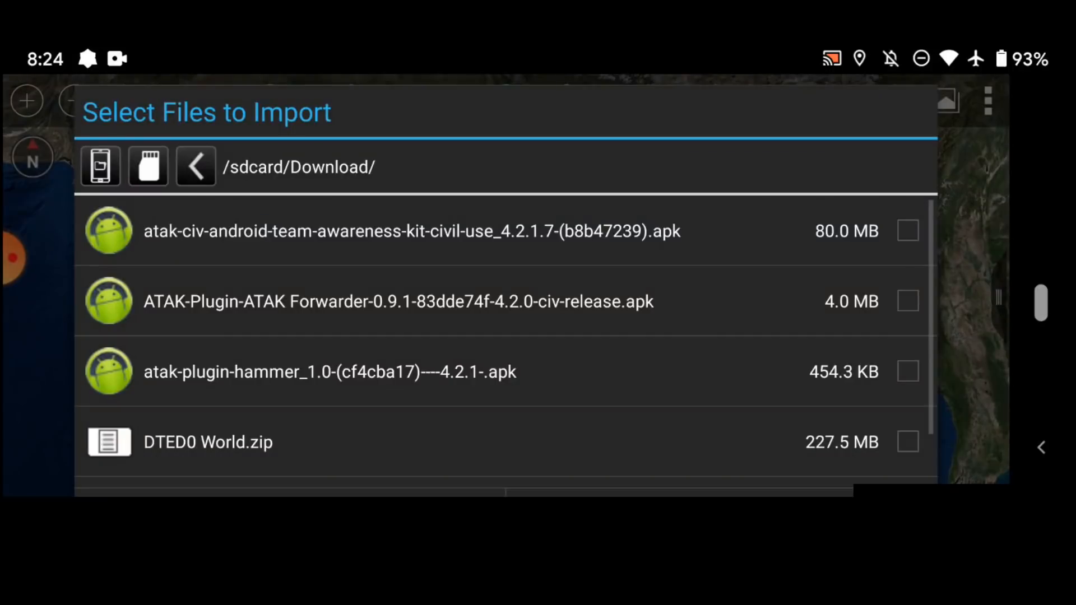
pyautogui.scroll(-3)
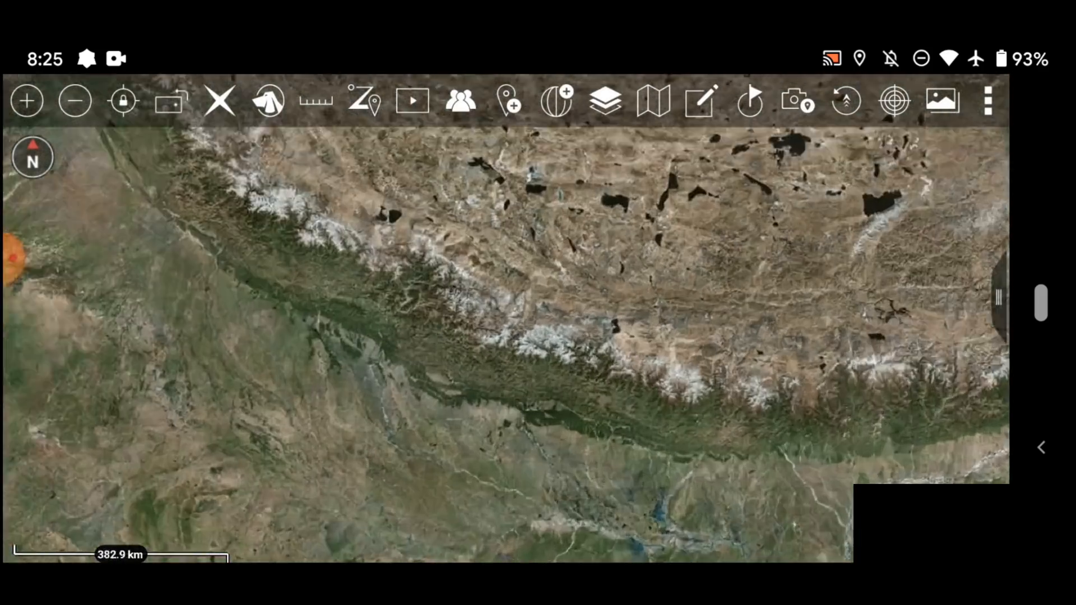
# Zoom in on the snowy Himalayan ridges and reset the map to north up.
pyautogui.click(28, 100)
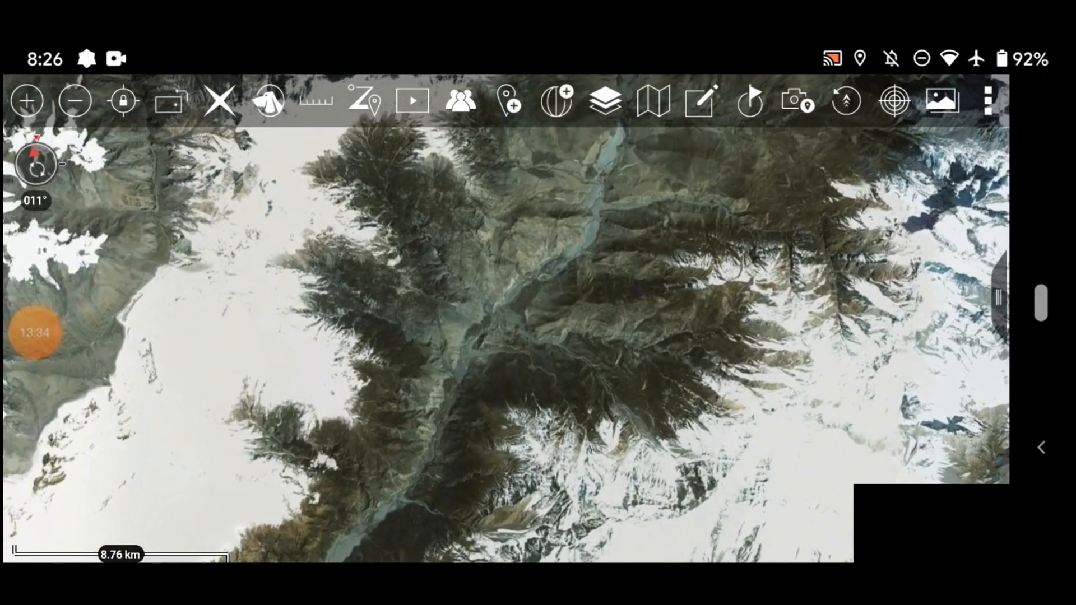
pyautogui.click(36, 167)
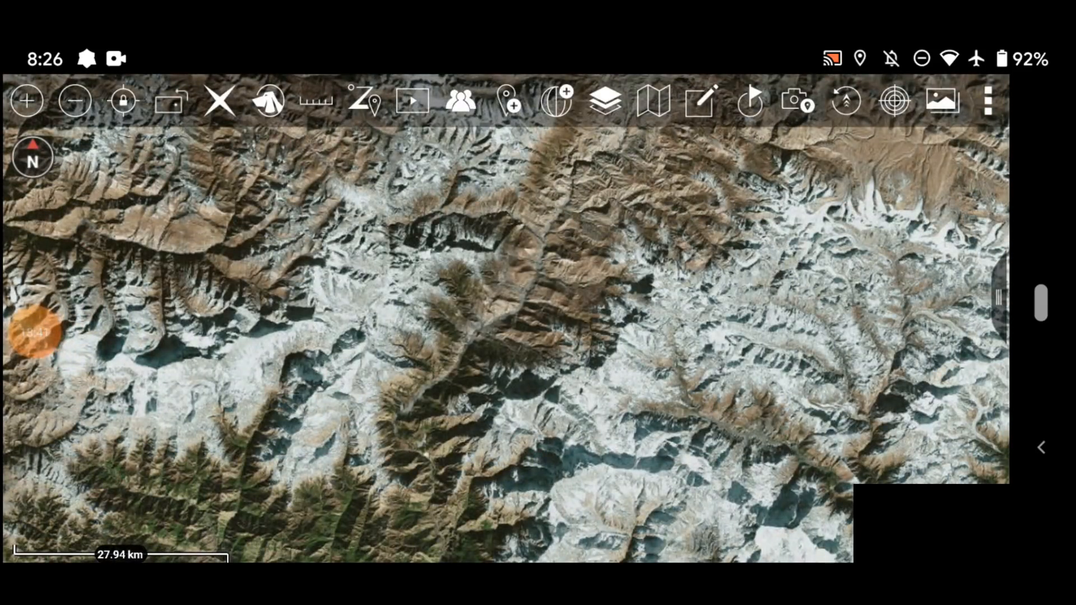
# Import the atak-plugin-hammer APK from Download, overwriting the existing import.
pyautogui.click(987, 101)
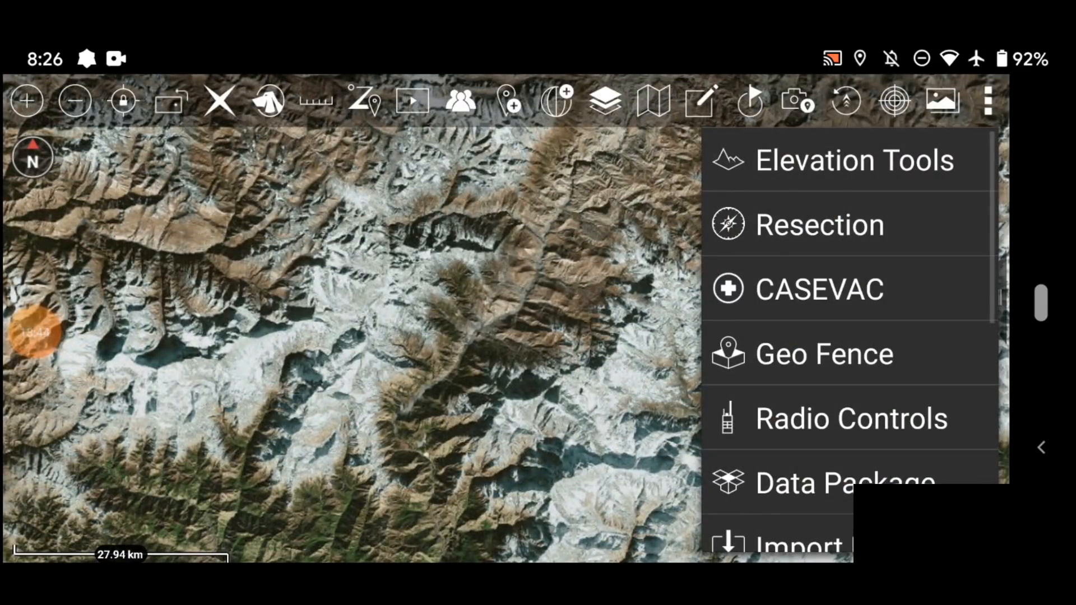
pyautogui.click(798, 542)
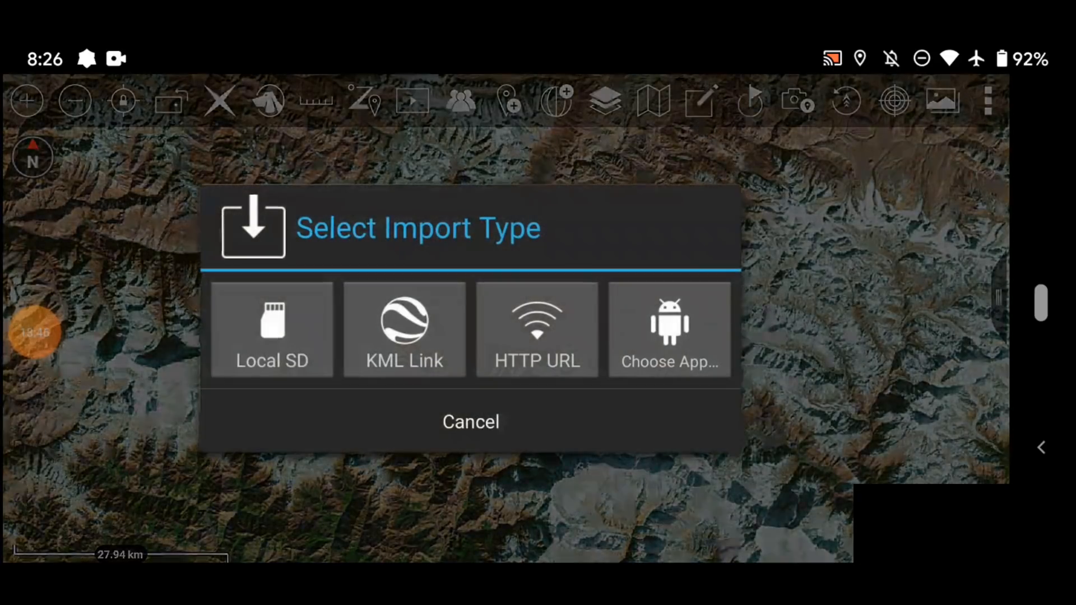
pyautogui.click(271, 330)
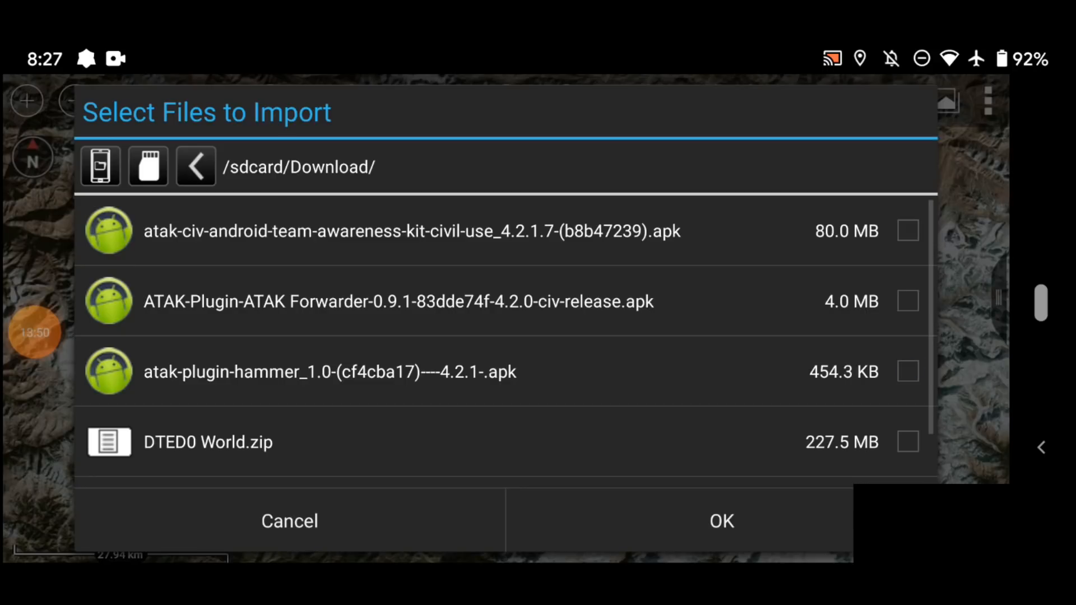
pyautogui.click(907, 371)
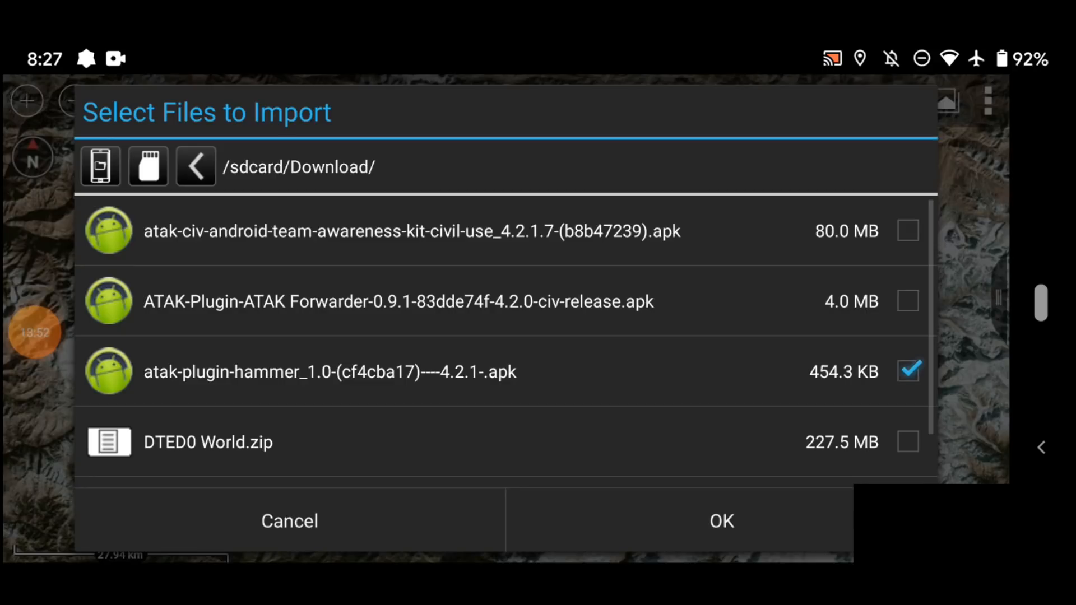
pyautogui.click(721, 520)
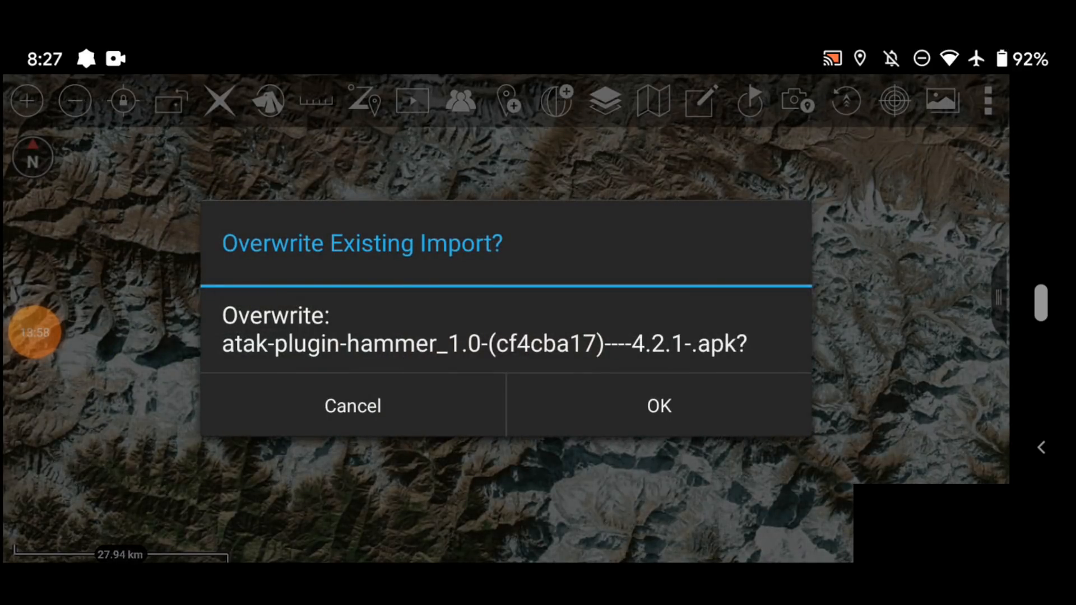
pyautogui.click(658, 406)
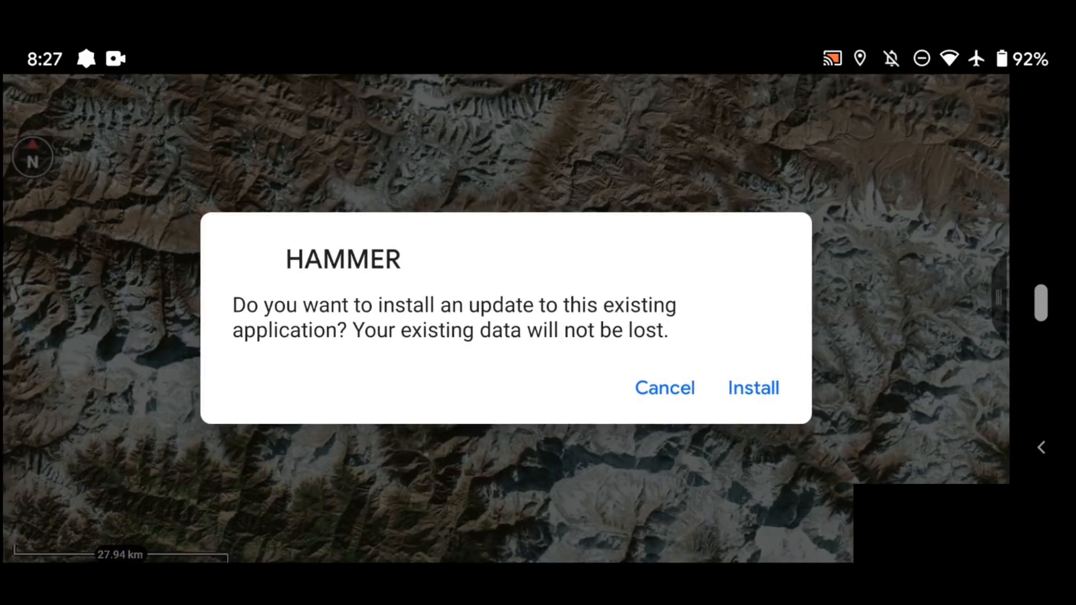
# Install the HAMMER plugin update and load HAMMER into ATAK.
pyautogui.click(753, 388)
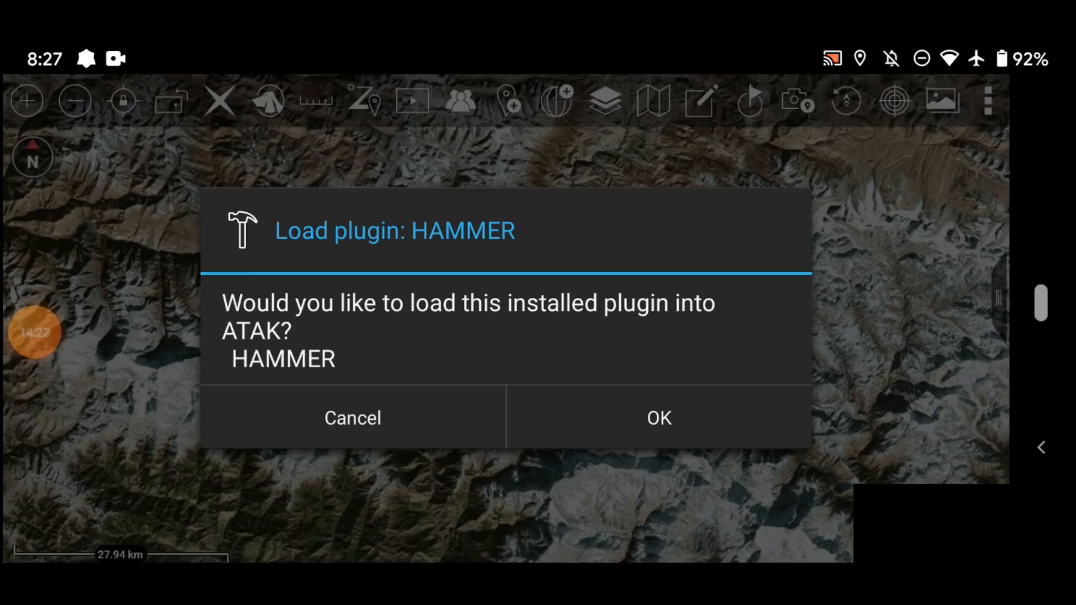
pyautogui.click(657, 418)
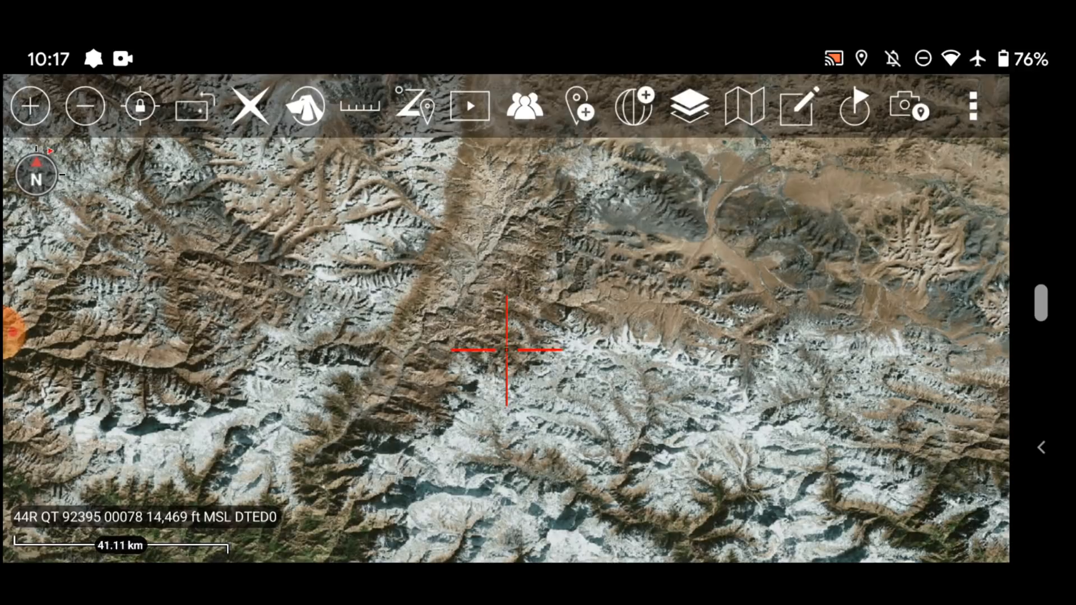
# Reach TAK Package Mgmt through the overflow tools list and Settings.
pyautogui.click(973, 106)
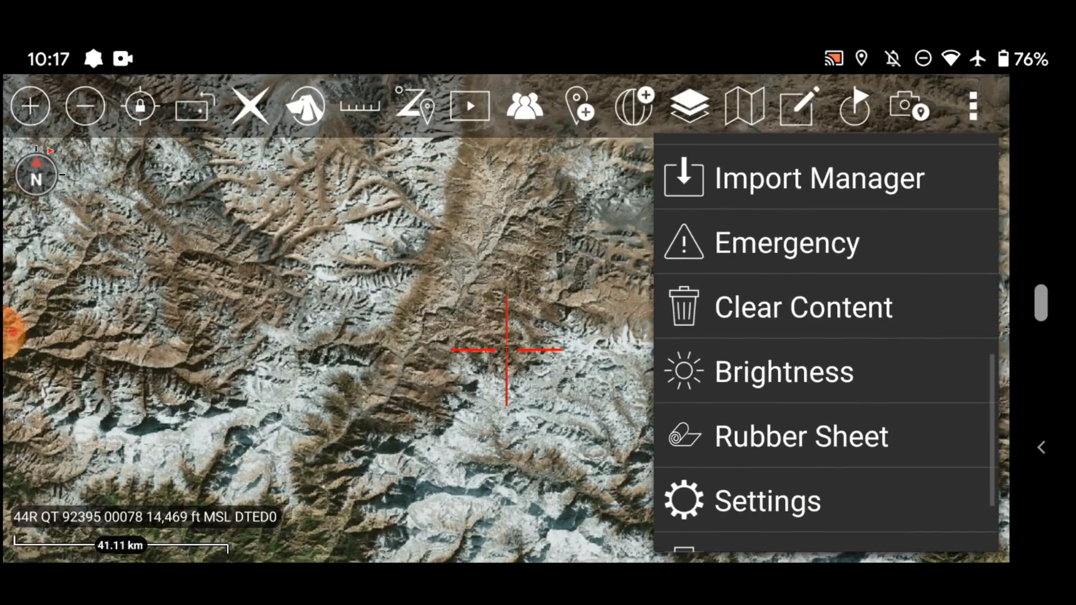
pyautogui.click(767, 501)
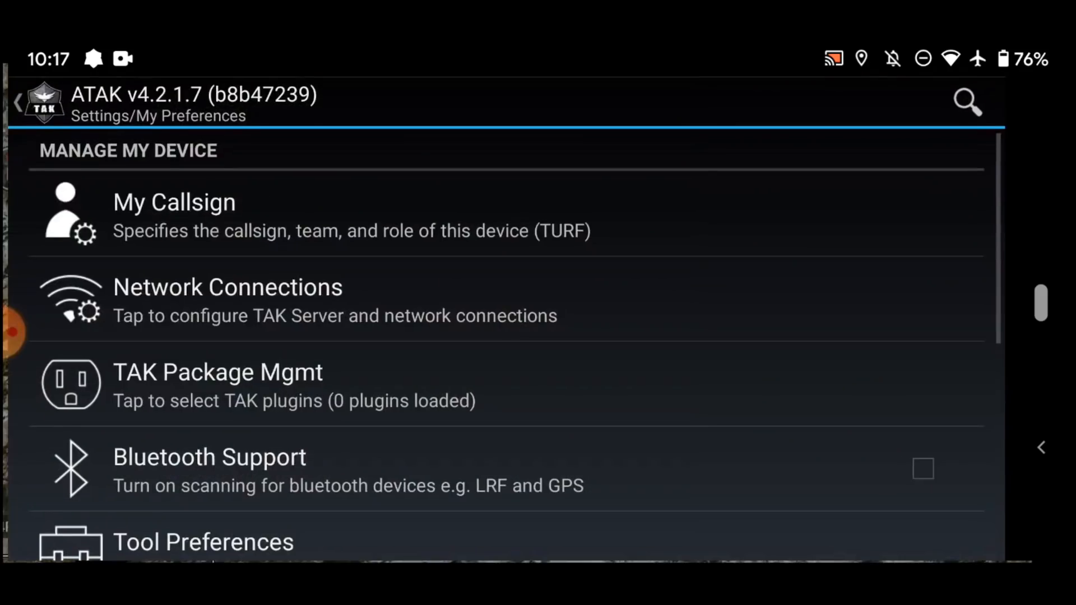
pyautogui.click(218, 373)
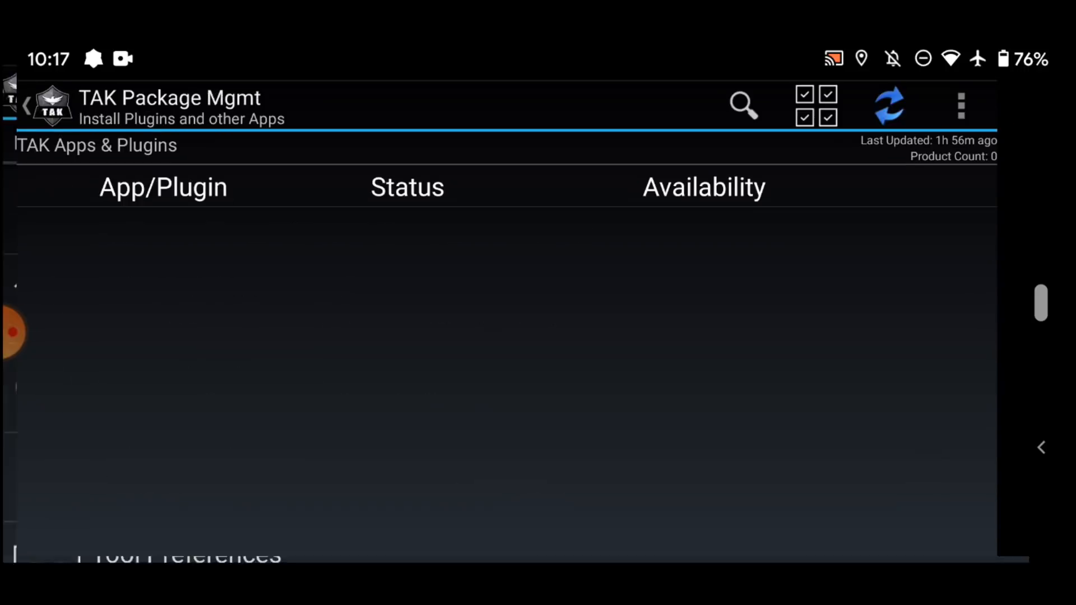